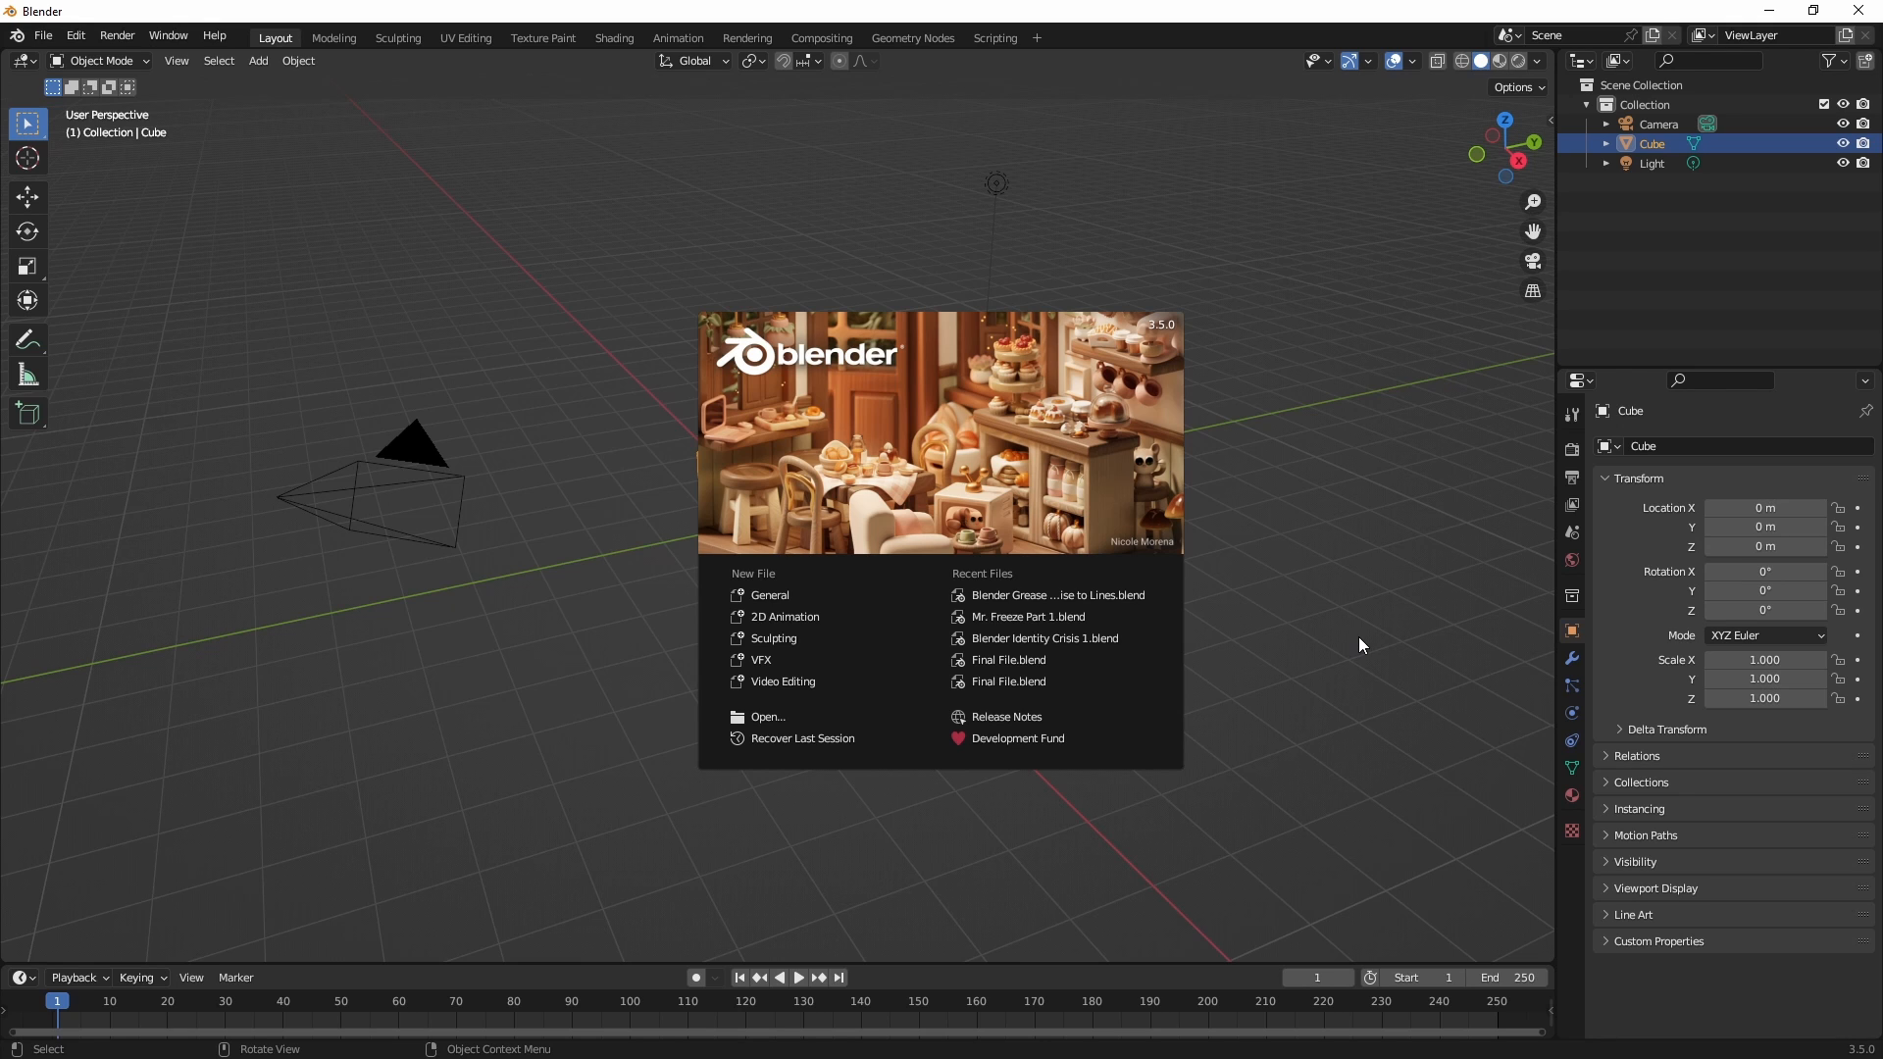
{"action": "mouse_move", "coordinate": [785, 616]}
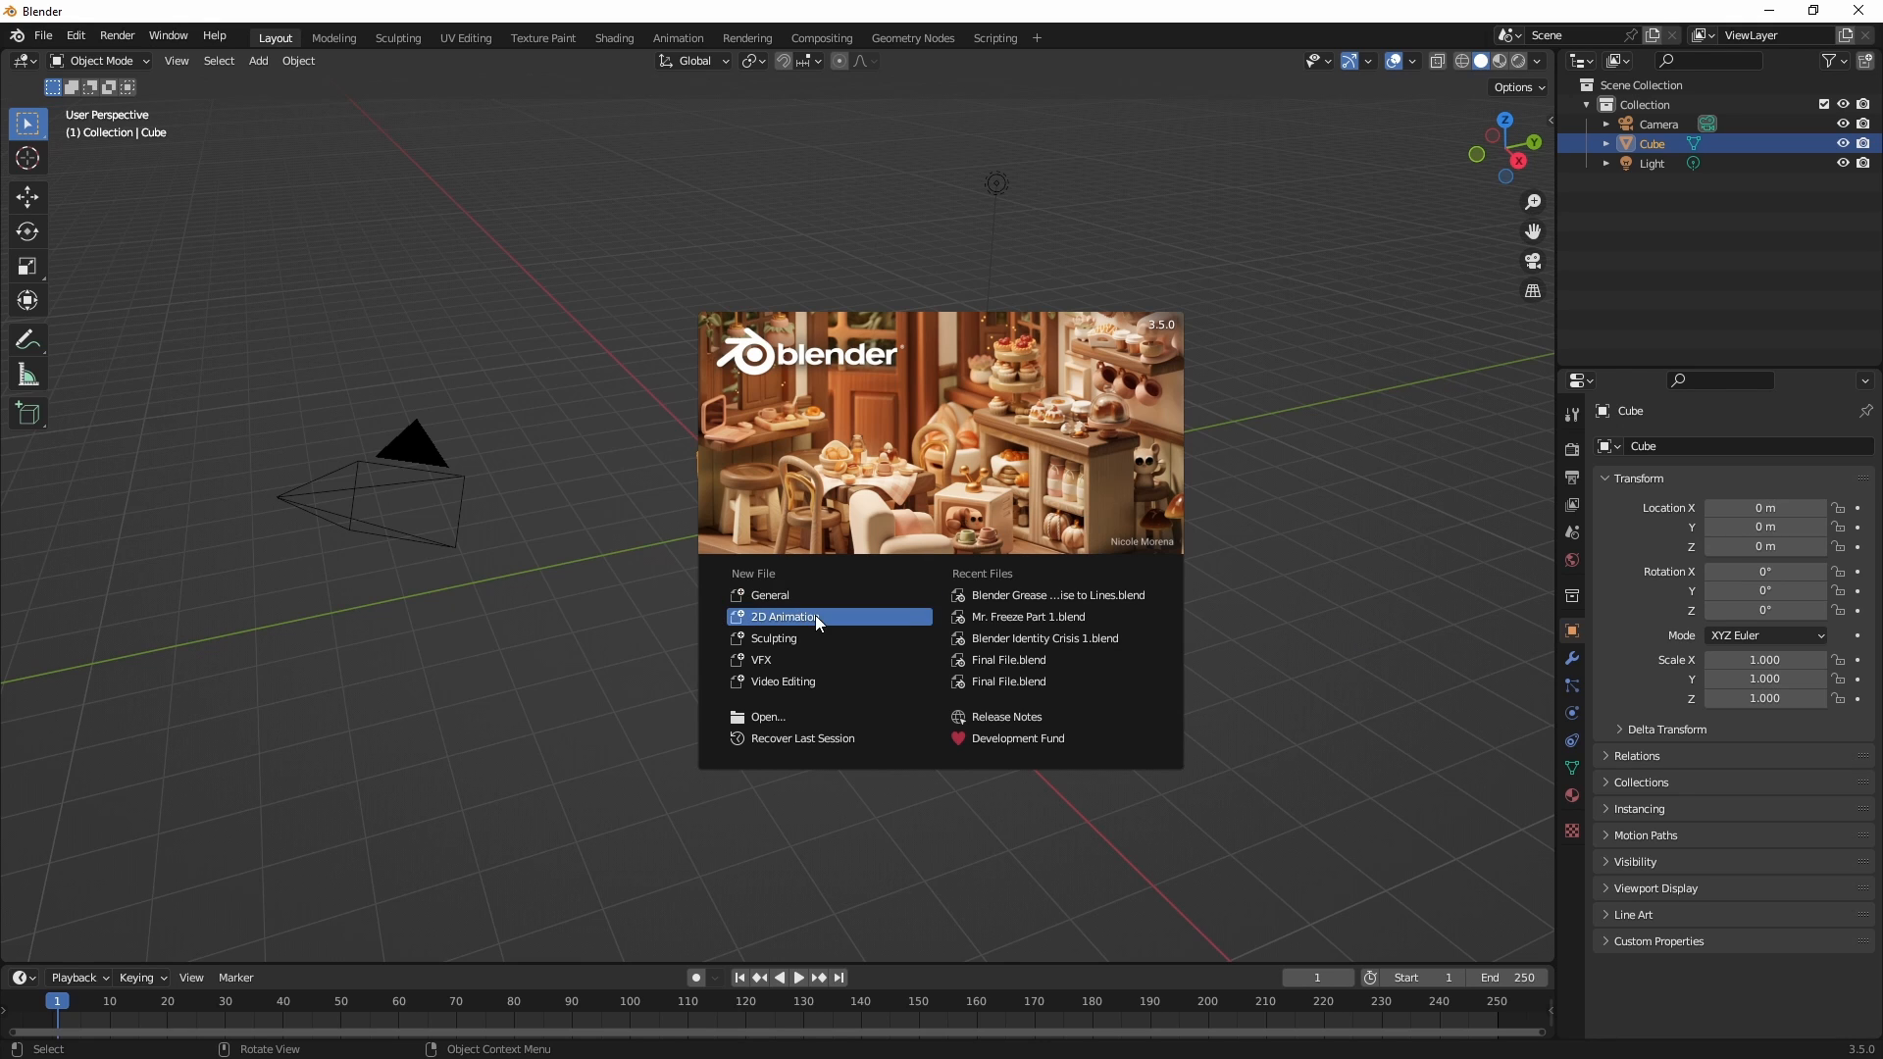
Start a new 2D Animation file and switch the Grease Pencil object to Object Mode.
{"action": "left_click", "coordinate": [784, 616]}
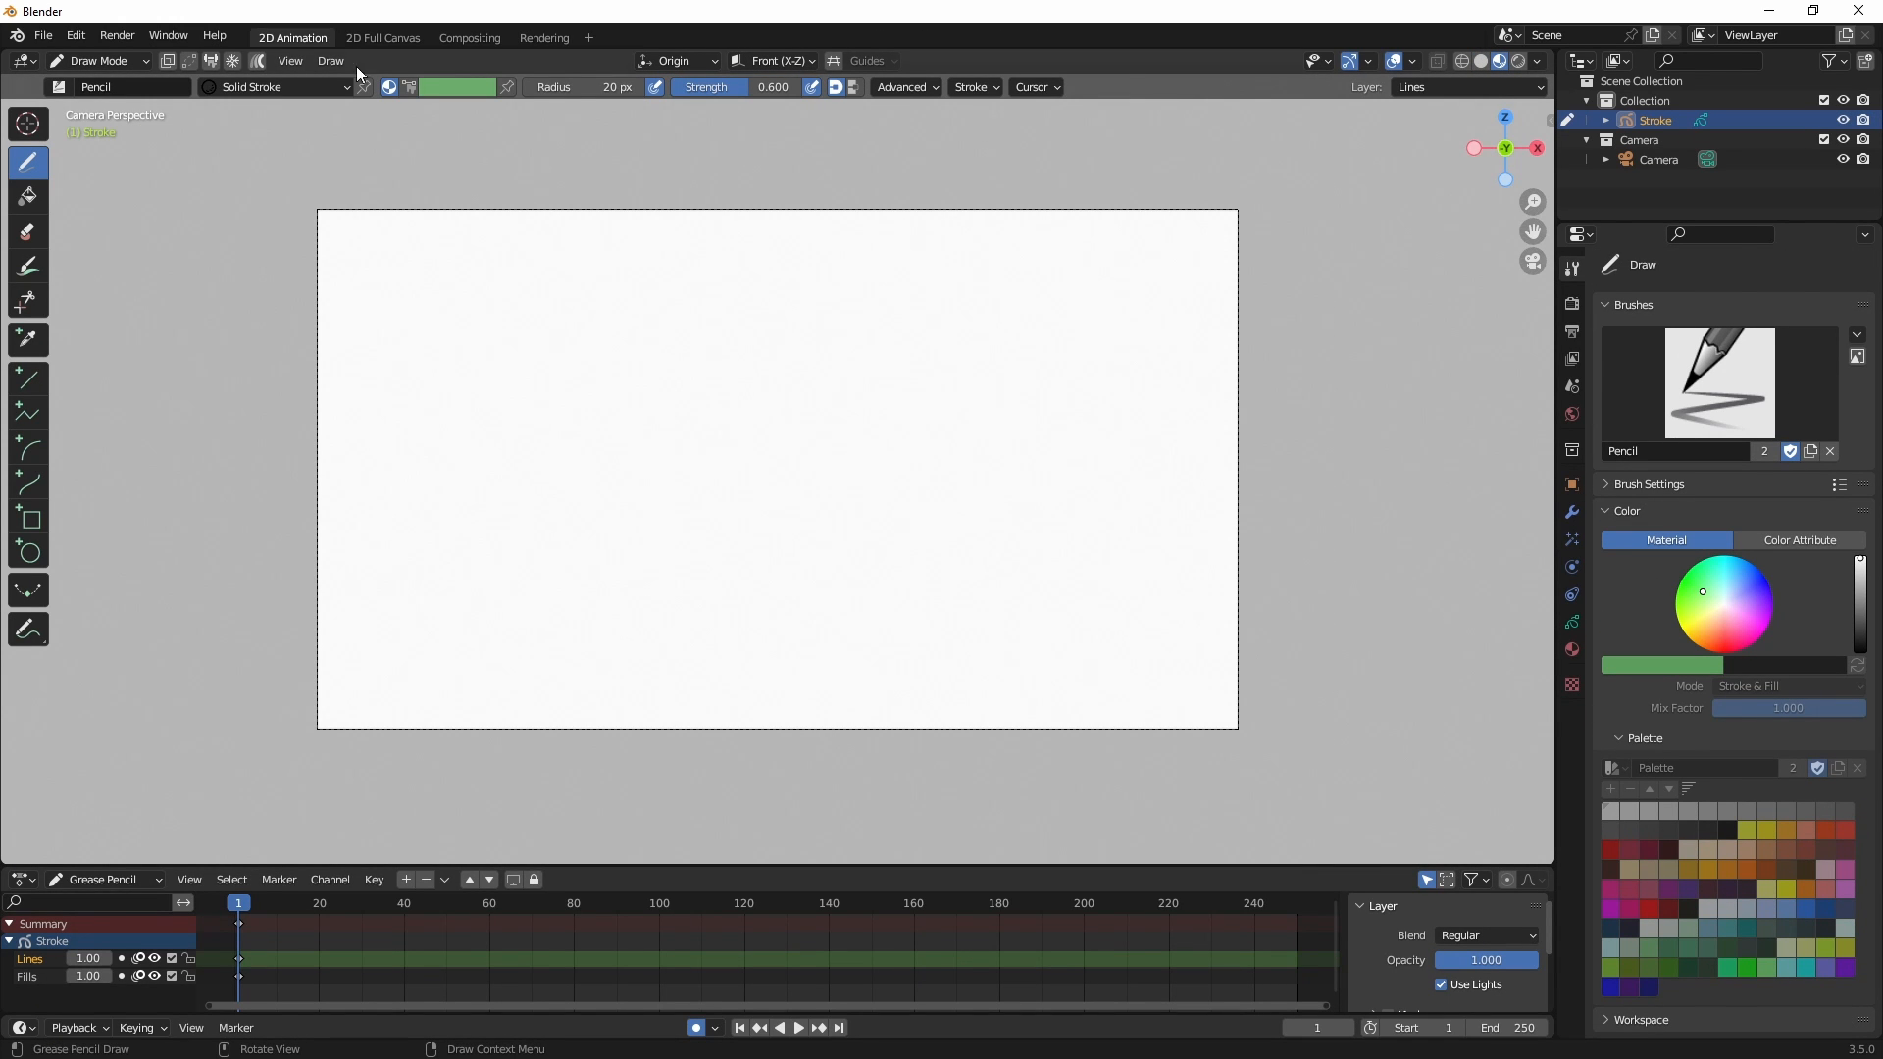
{"action": "left_click", "coordinate": [96, 60]}
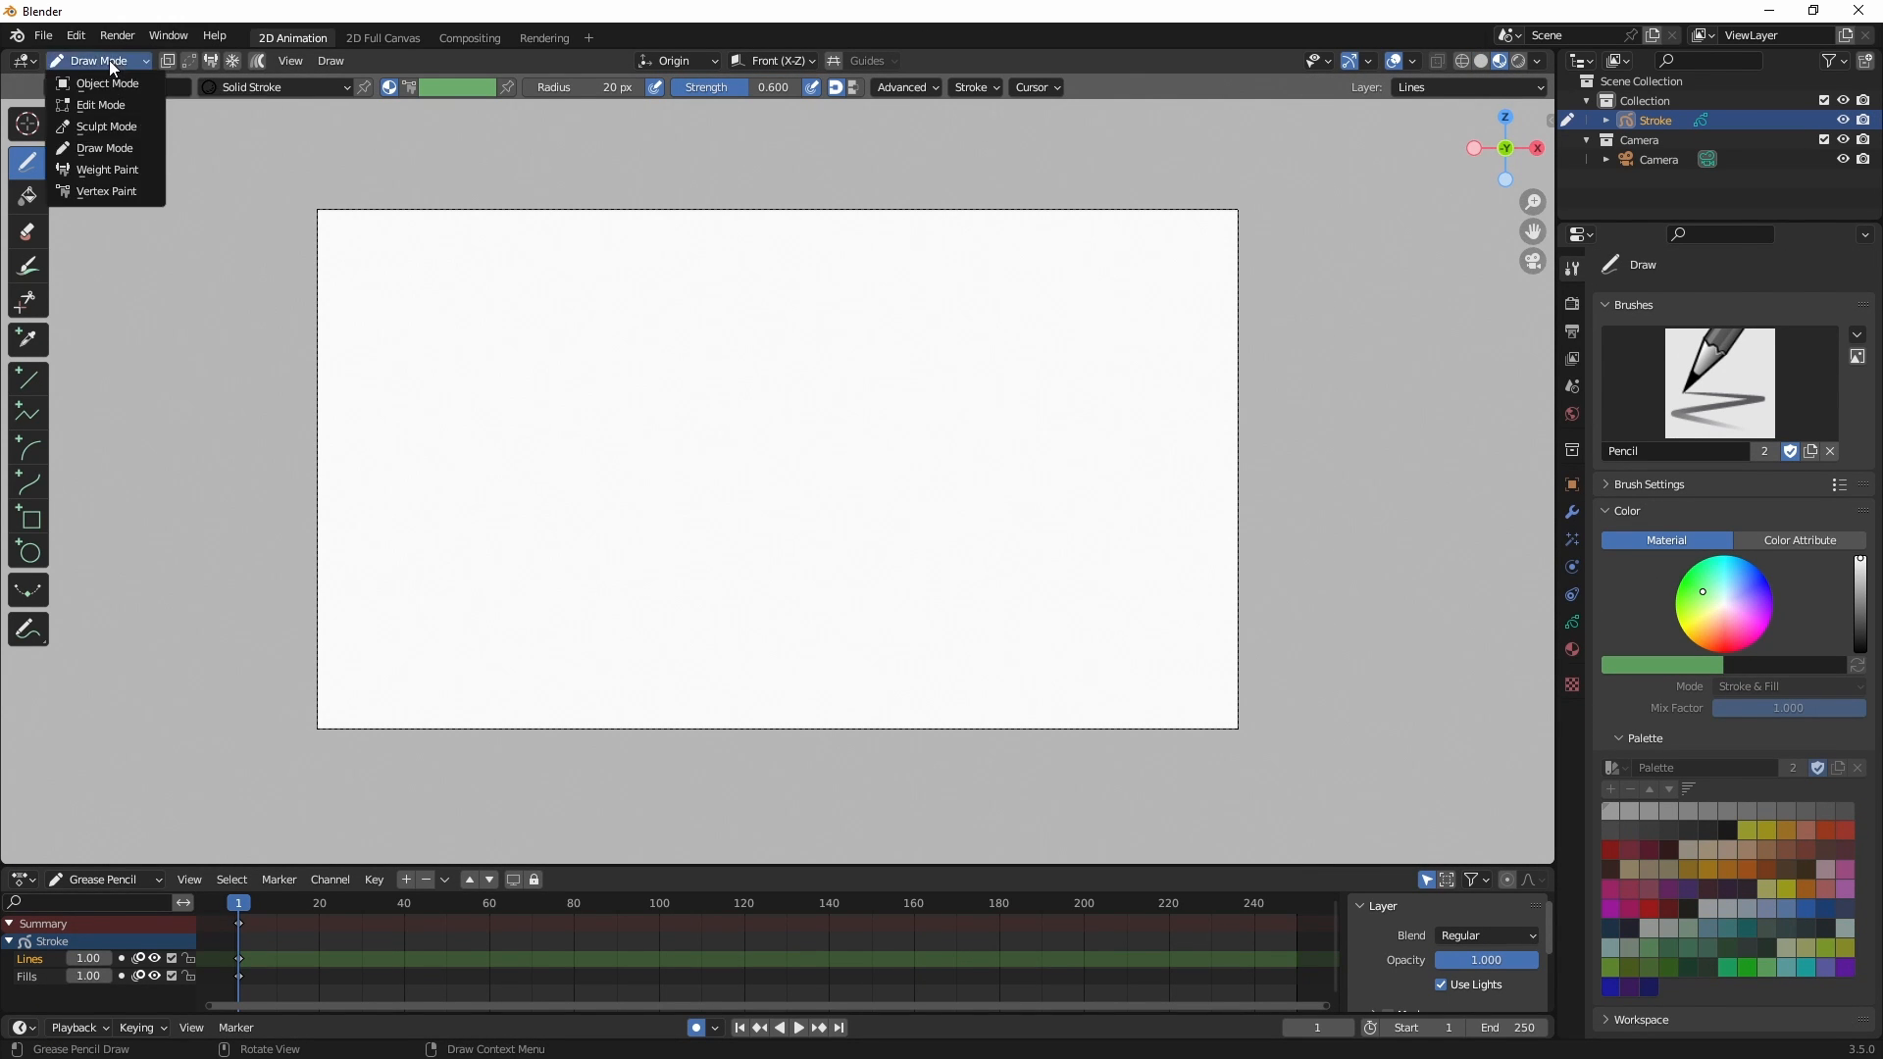
{"action": "left_click", "coordinate": [106, 83]}
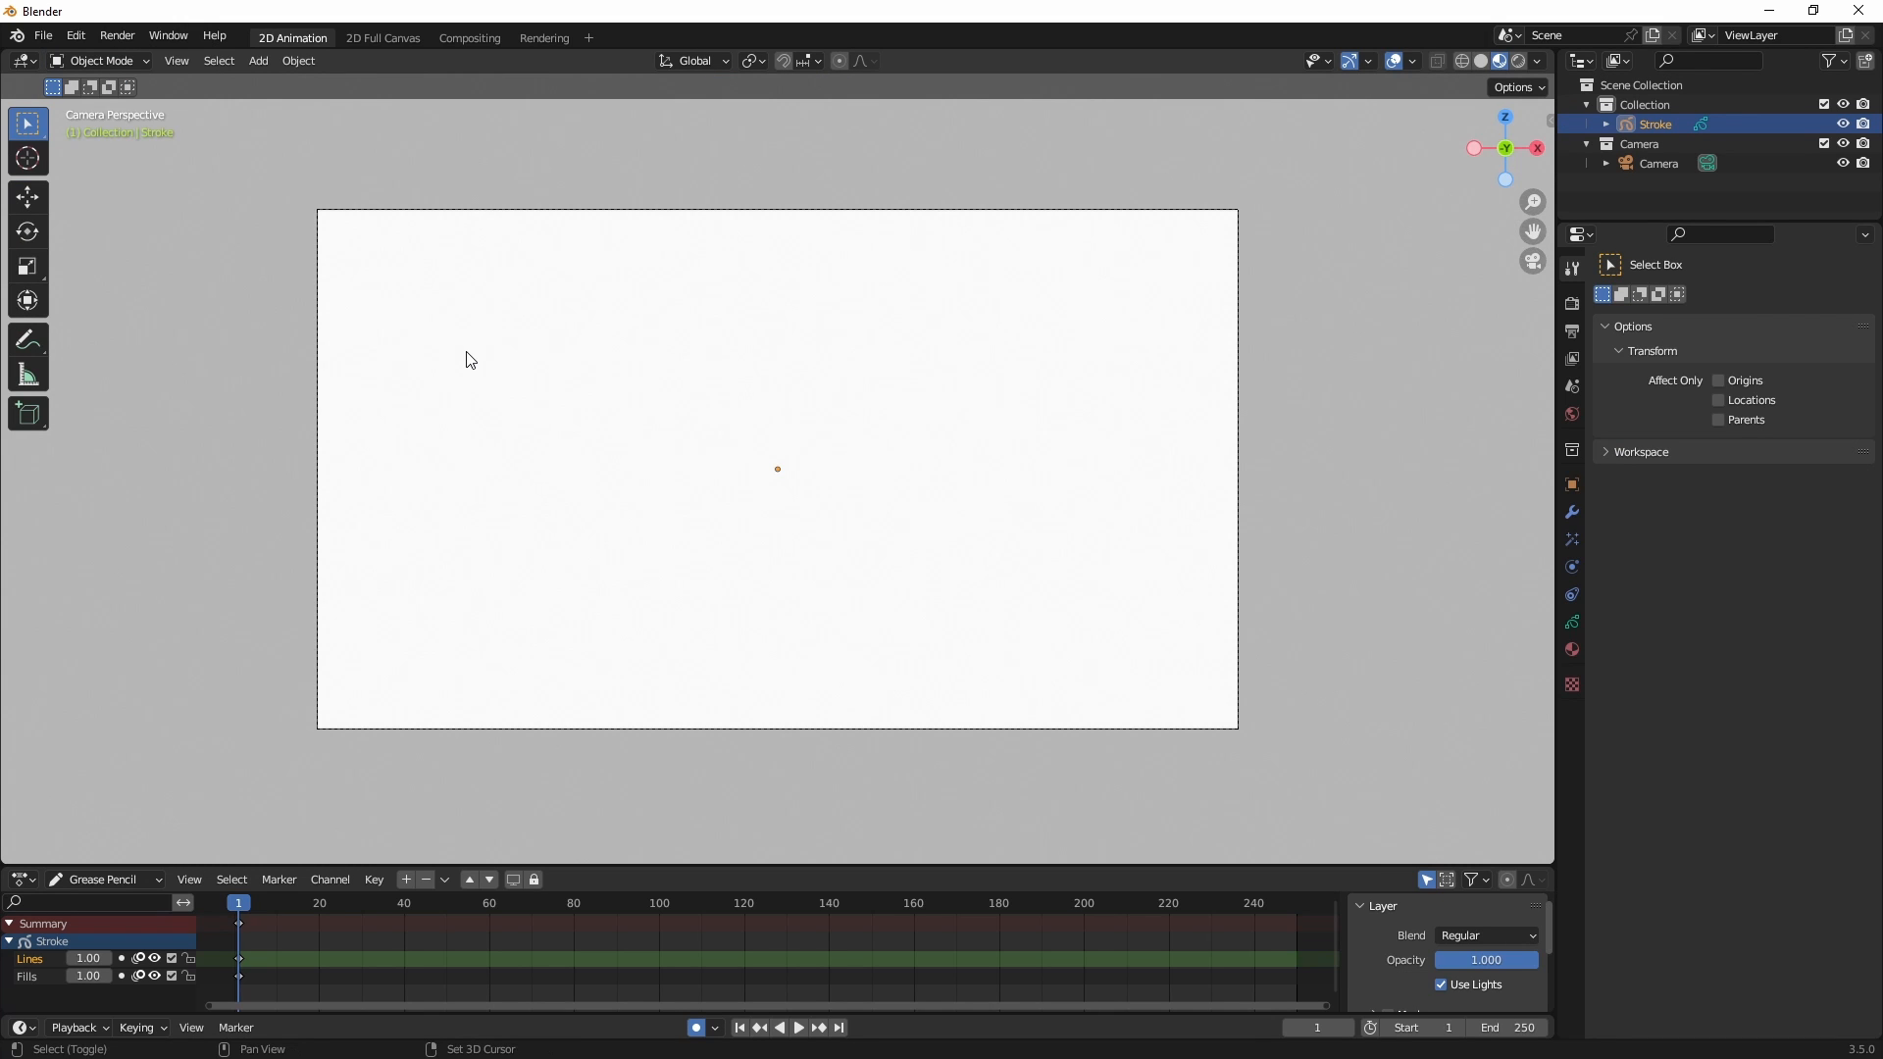
{"action": "left_click", "coordinate": [257, 61]}
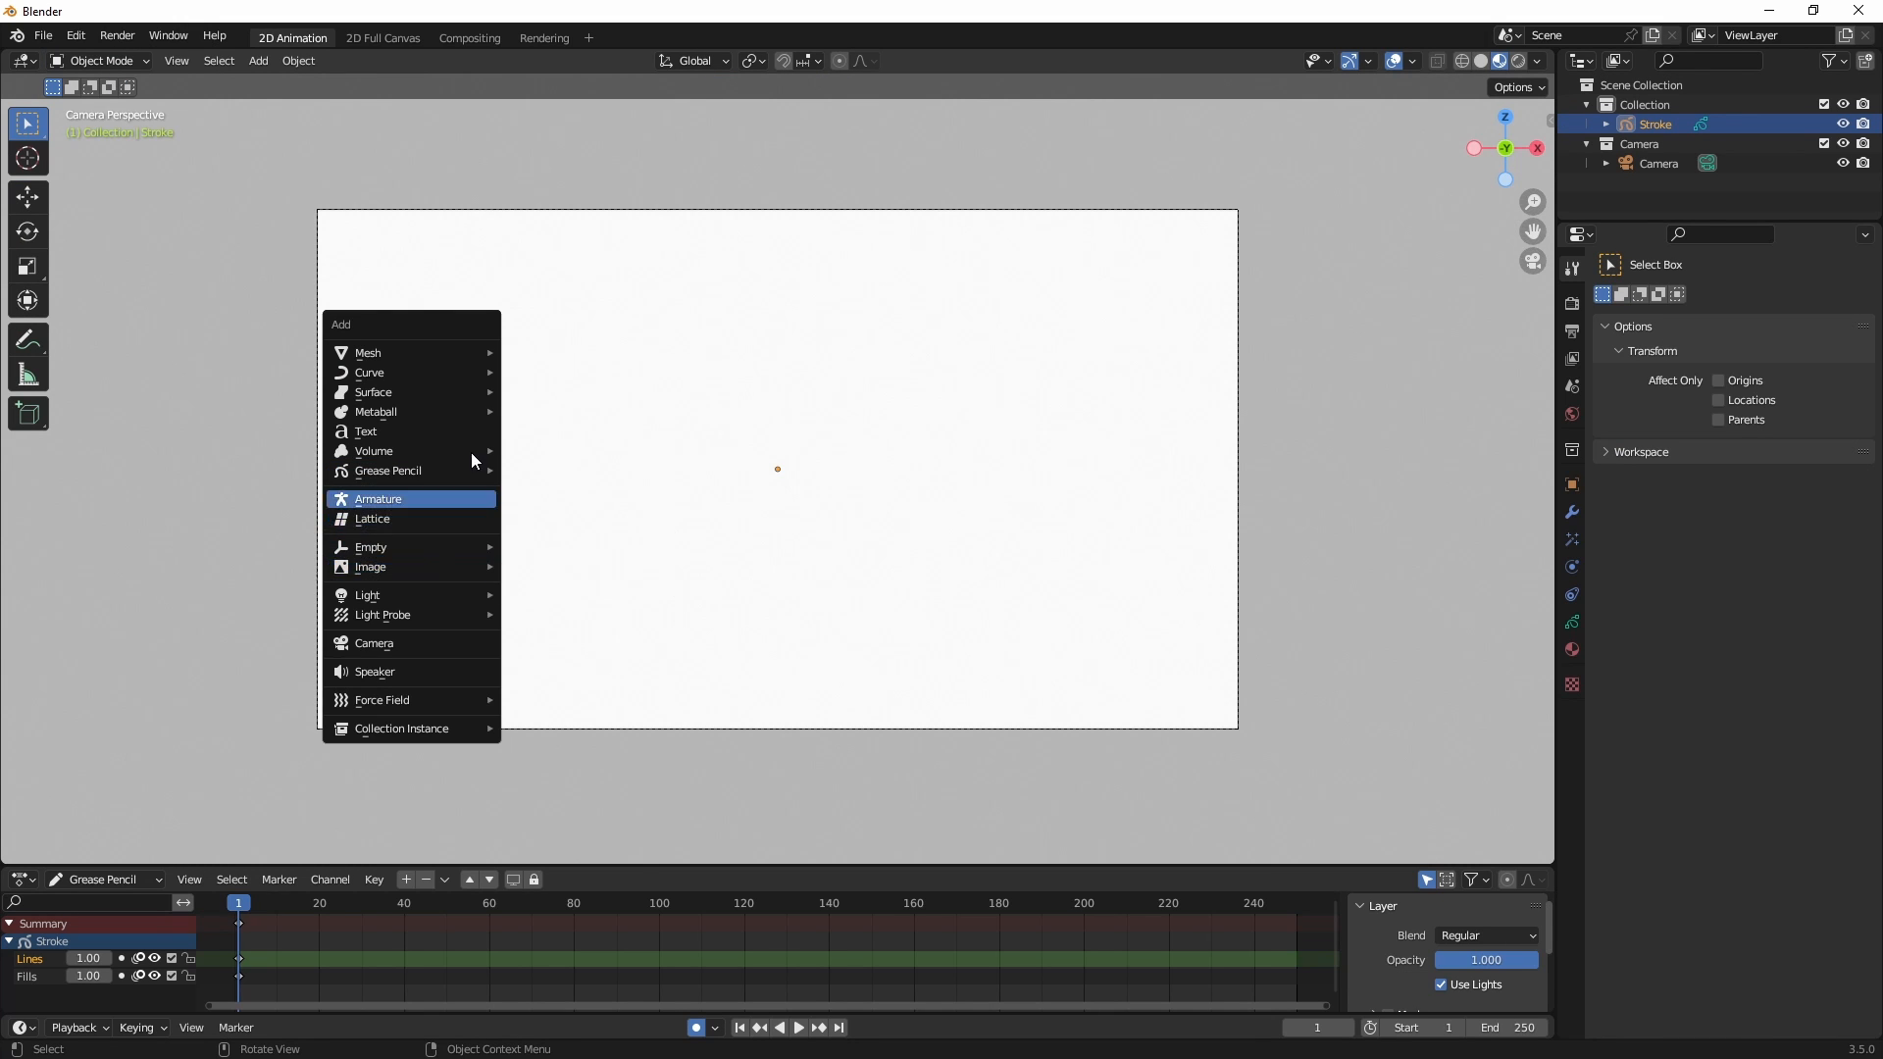
{"action": "mouse_move", "coordinate": [370, 565]}
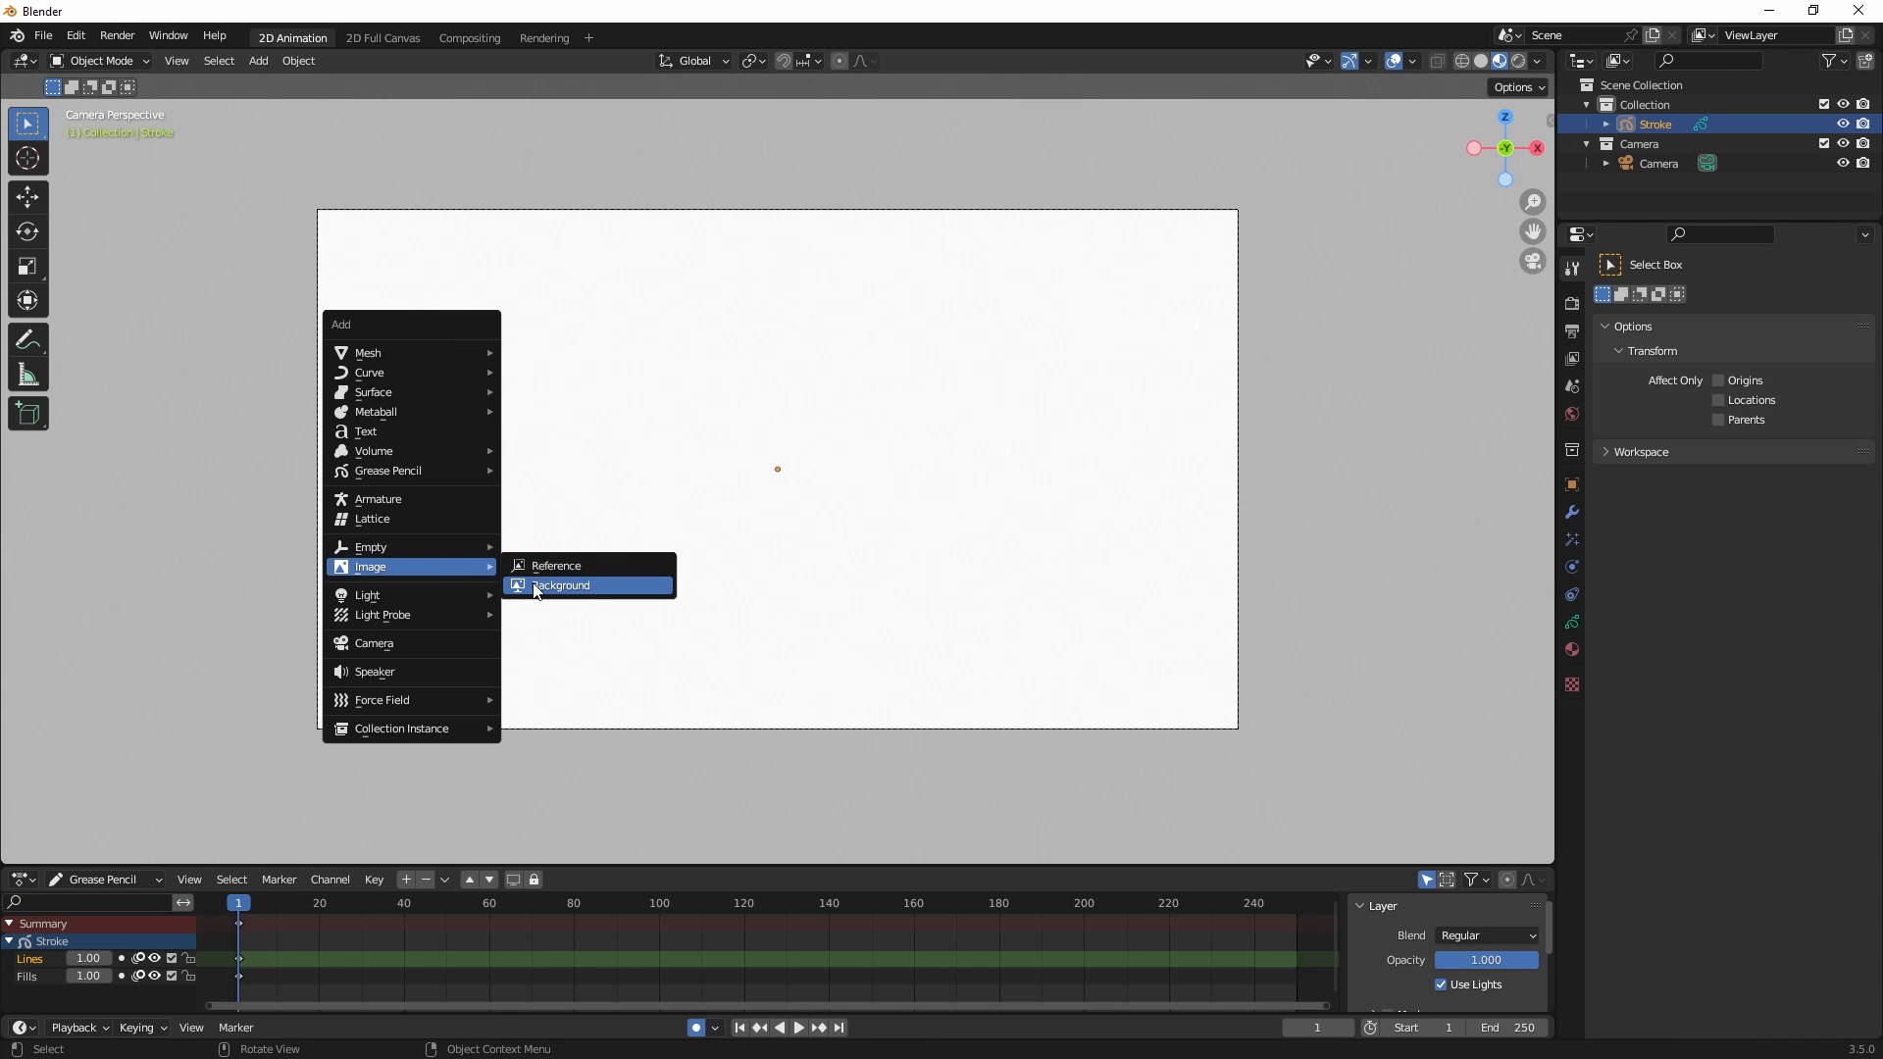
{"action": "mouse_move", "coordinate": [553, 565]}
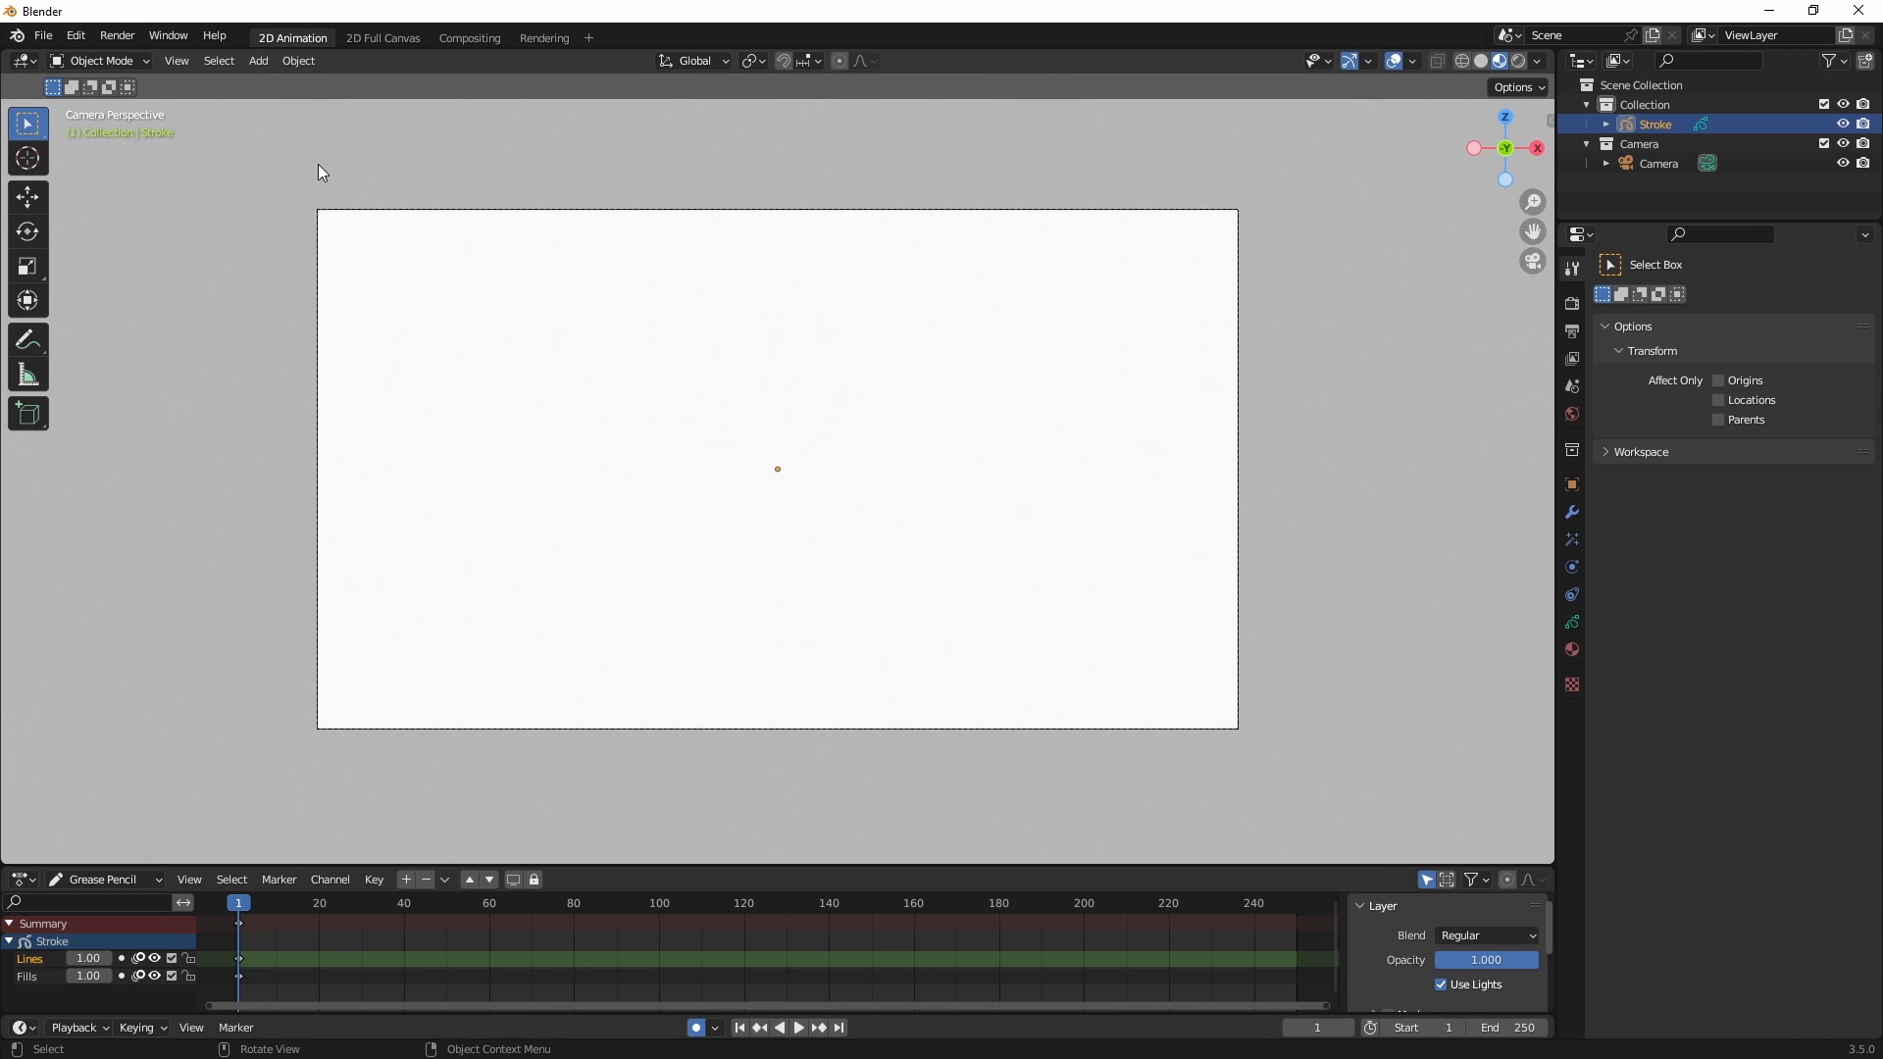
{"action": "mouse_move", "coordinate": [333, 176]}
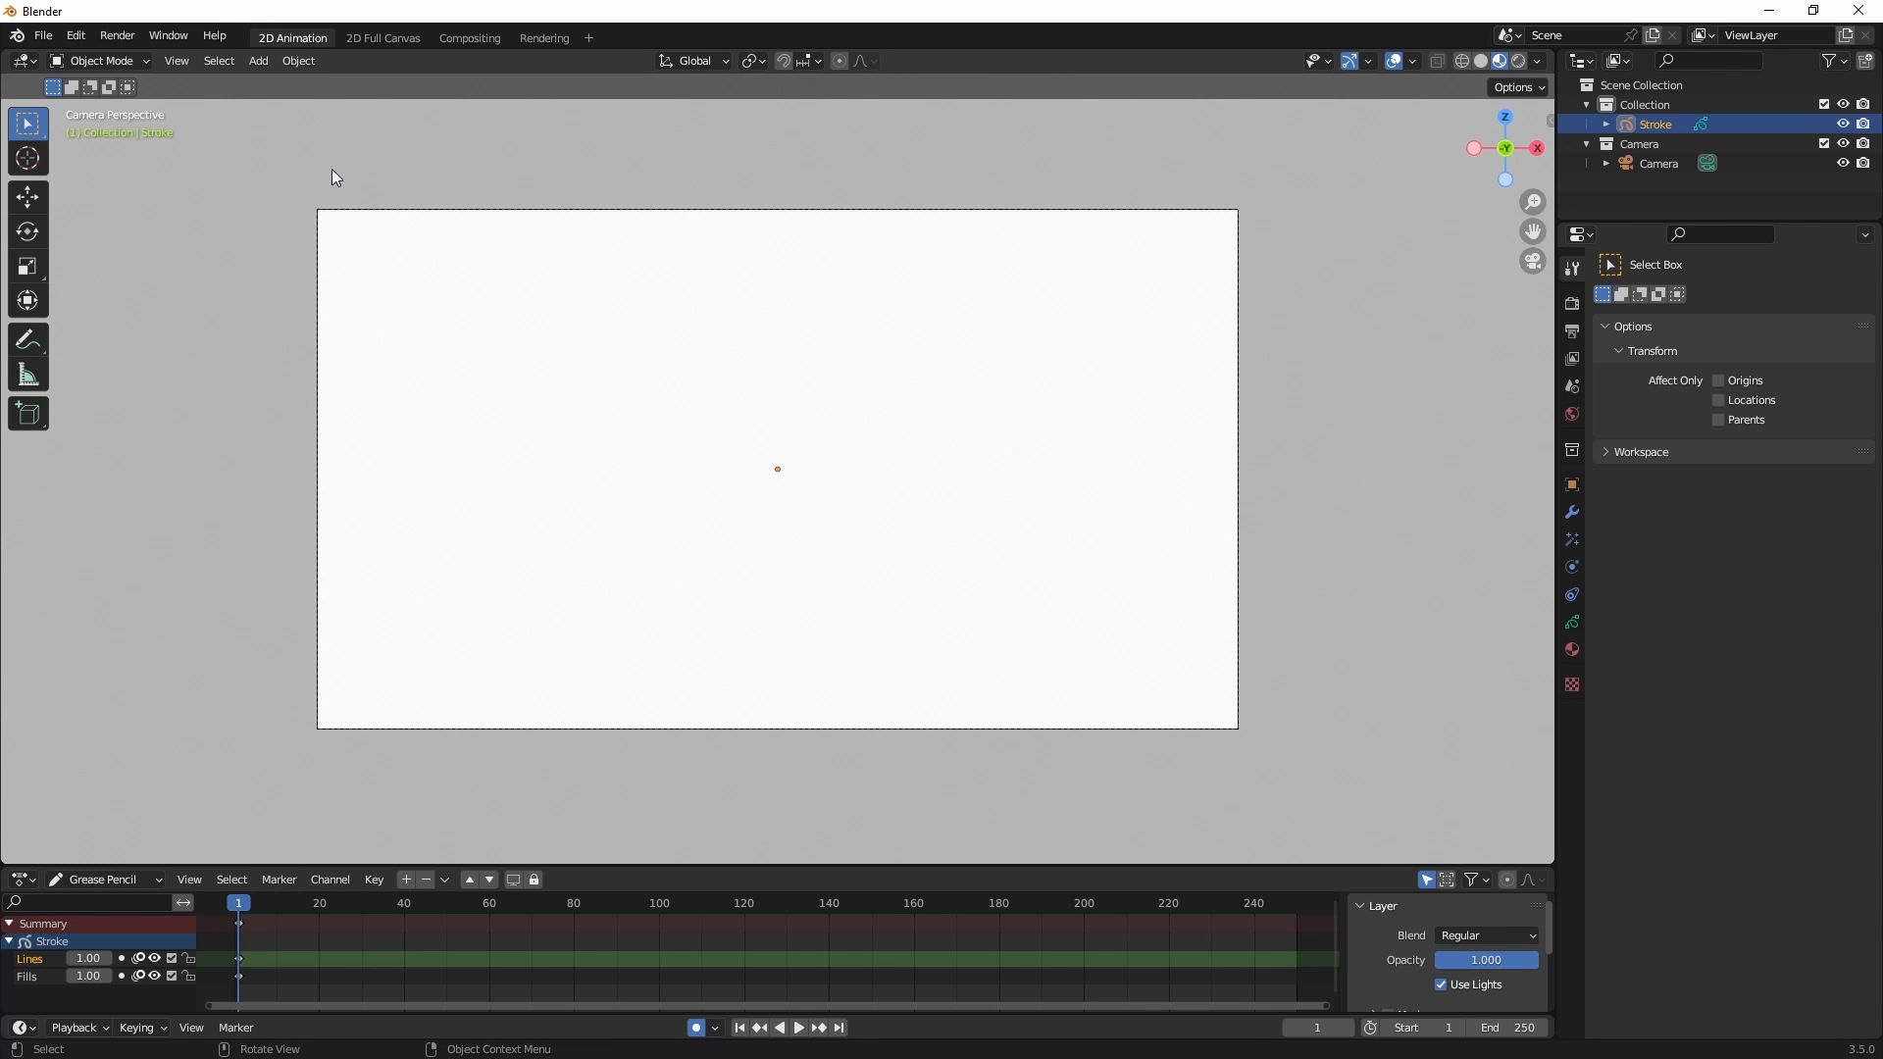
{"action": "mouse_move", "coordinate": [74, 35]}
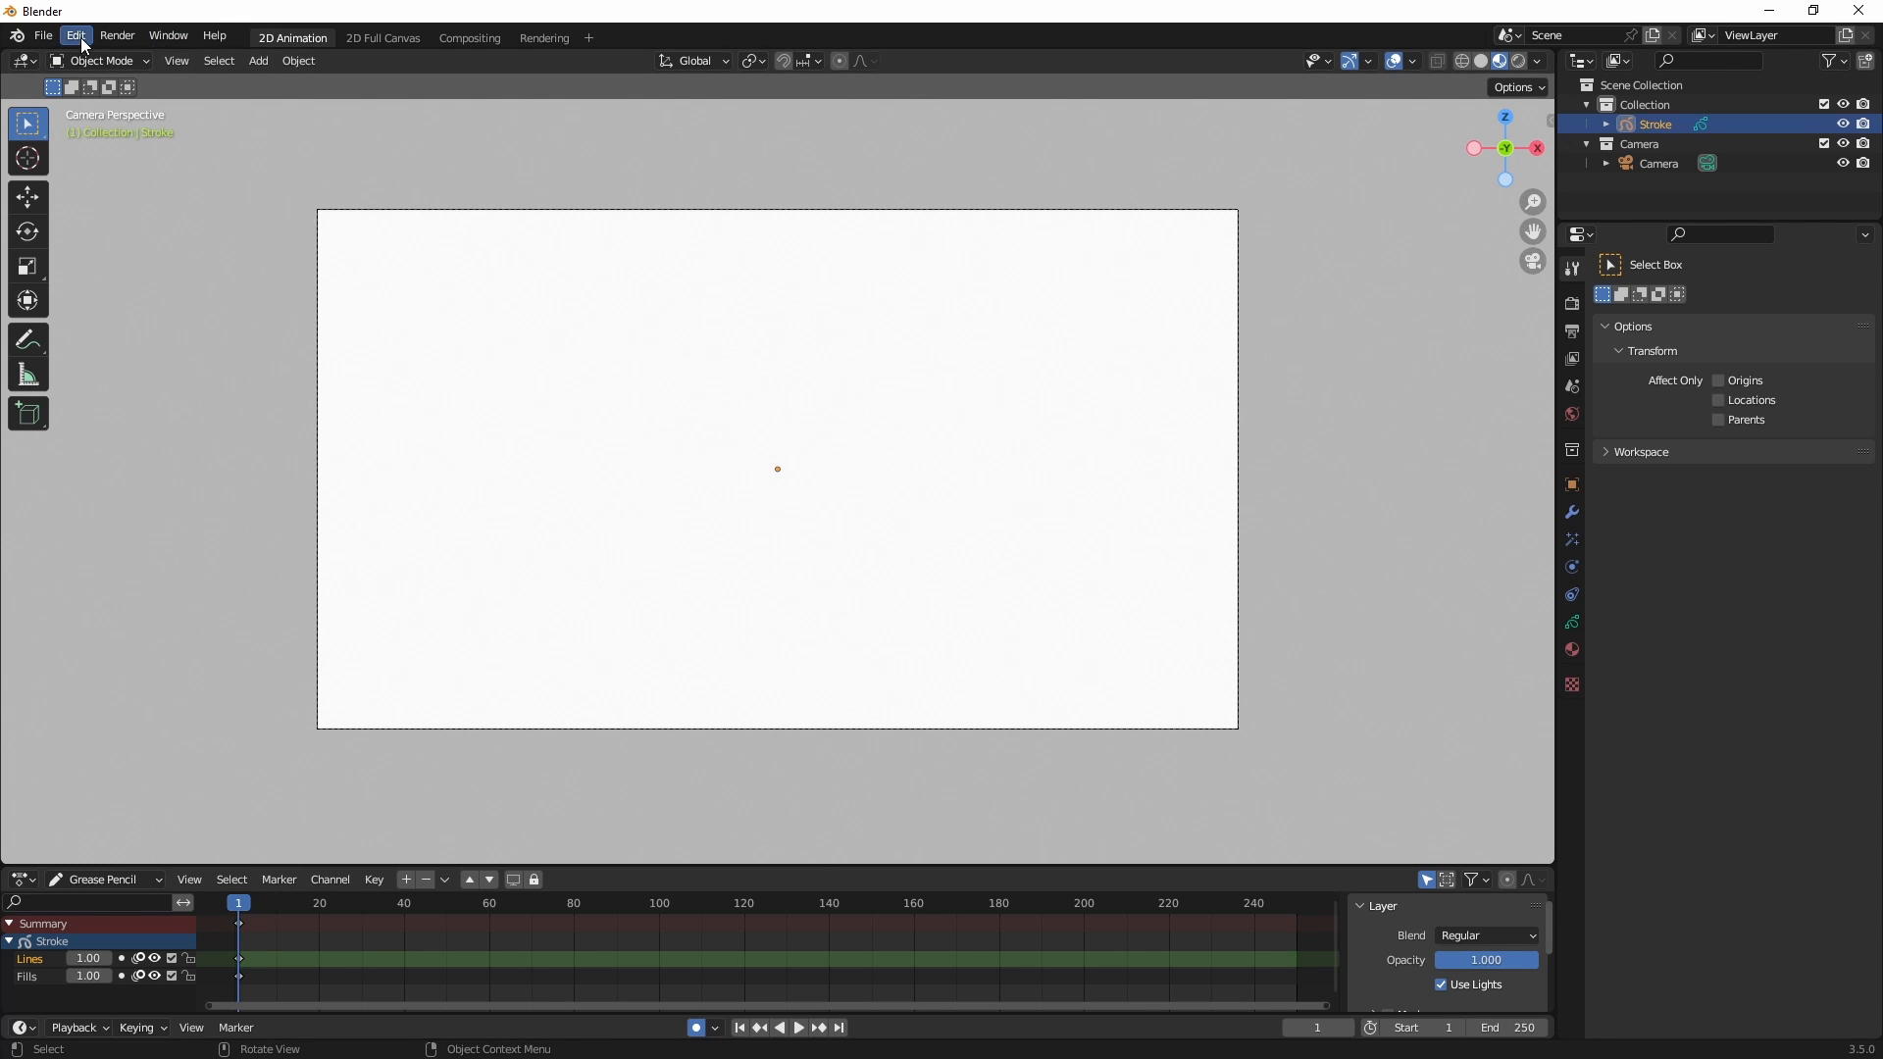
Enable the Import Images as Planes add-on in Preferences, found by searching 'image'.
{"action": "left_click", "coordinate": [74, 35]}
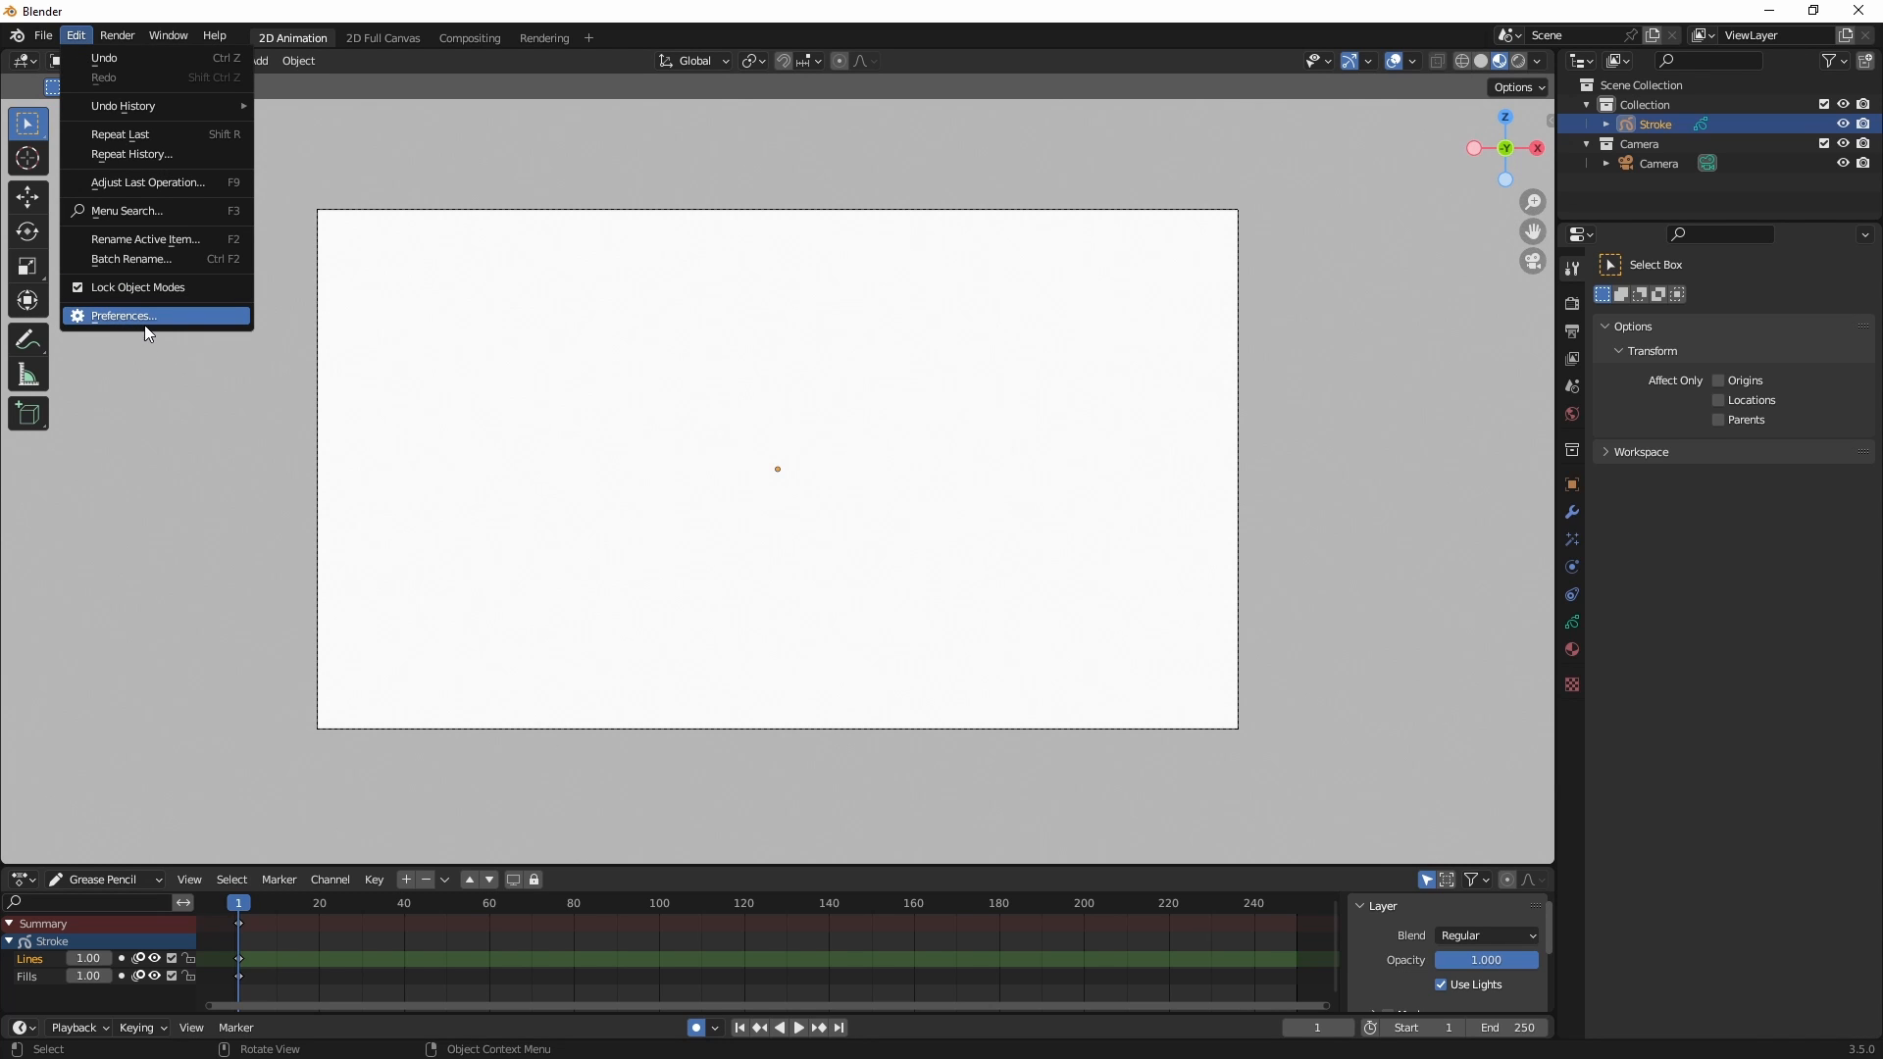
{"action": "left_click", "coordinate": [119, 314]}
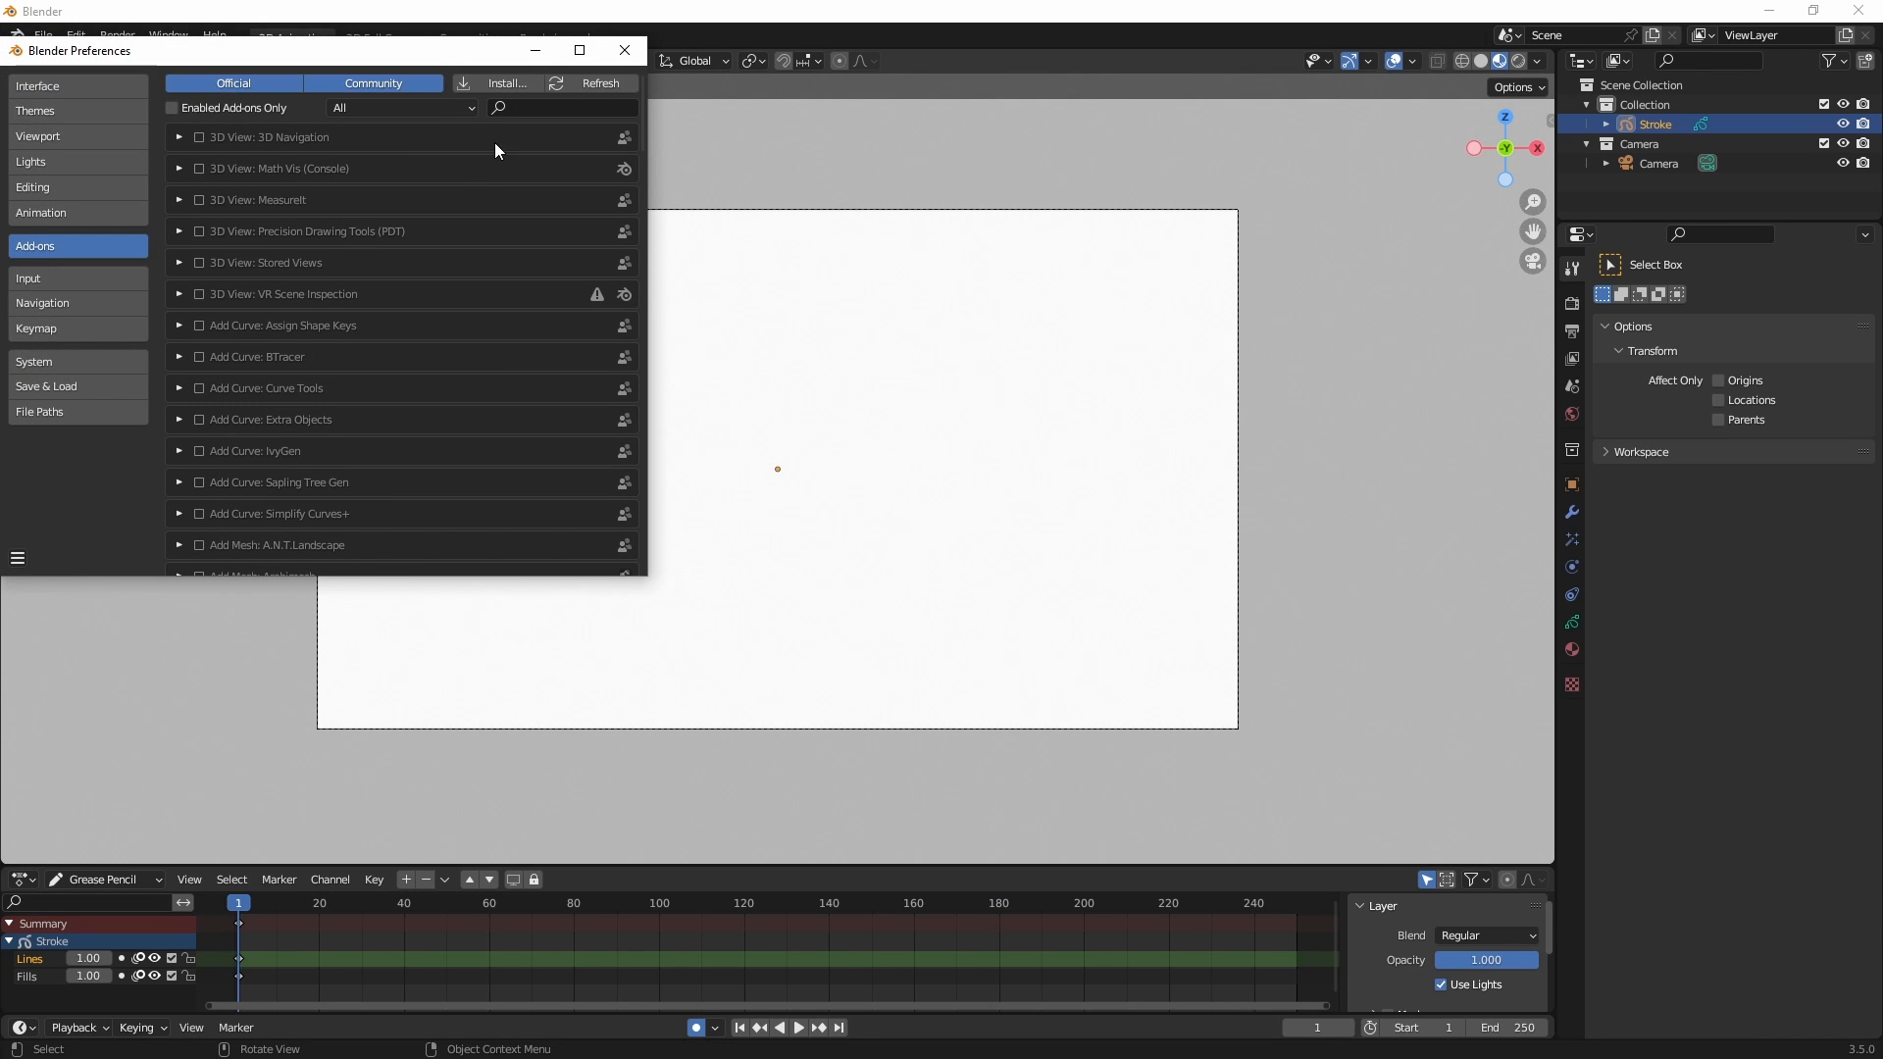
{"action": "left_click", "coordinate": [565, 108]}
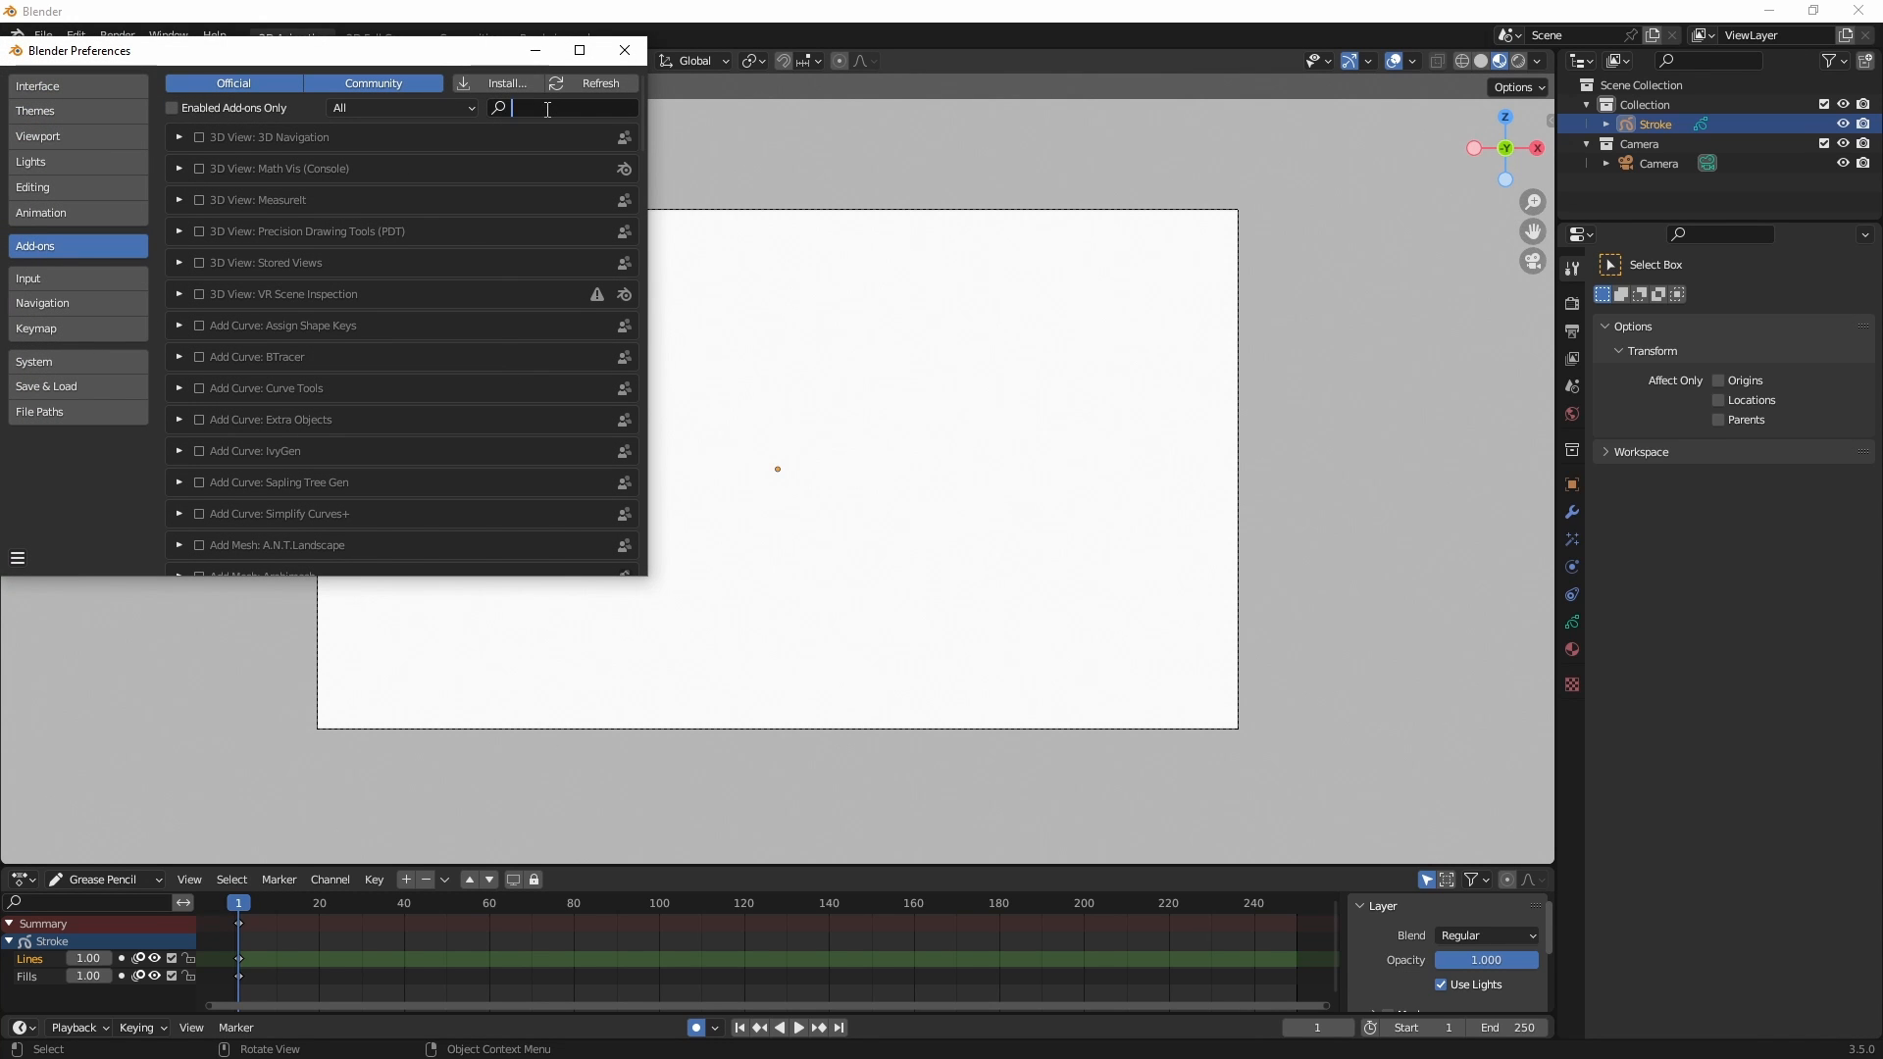
{"action": "type", "text": "image"}
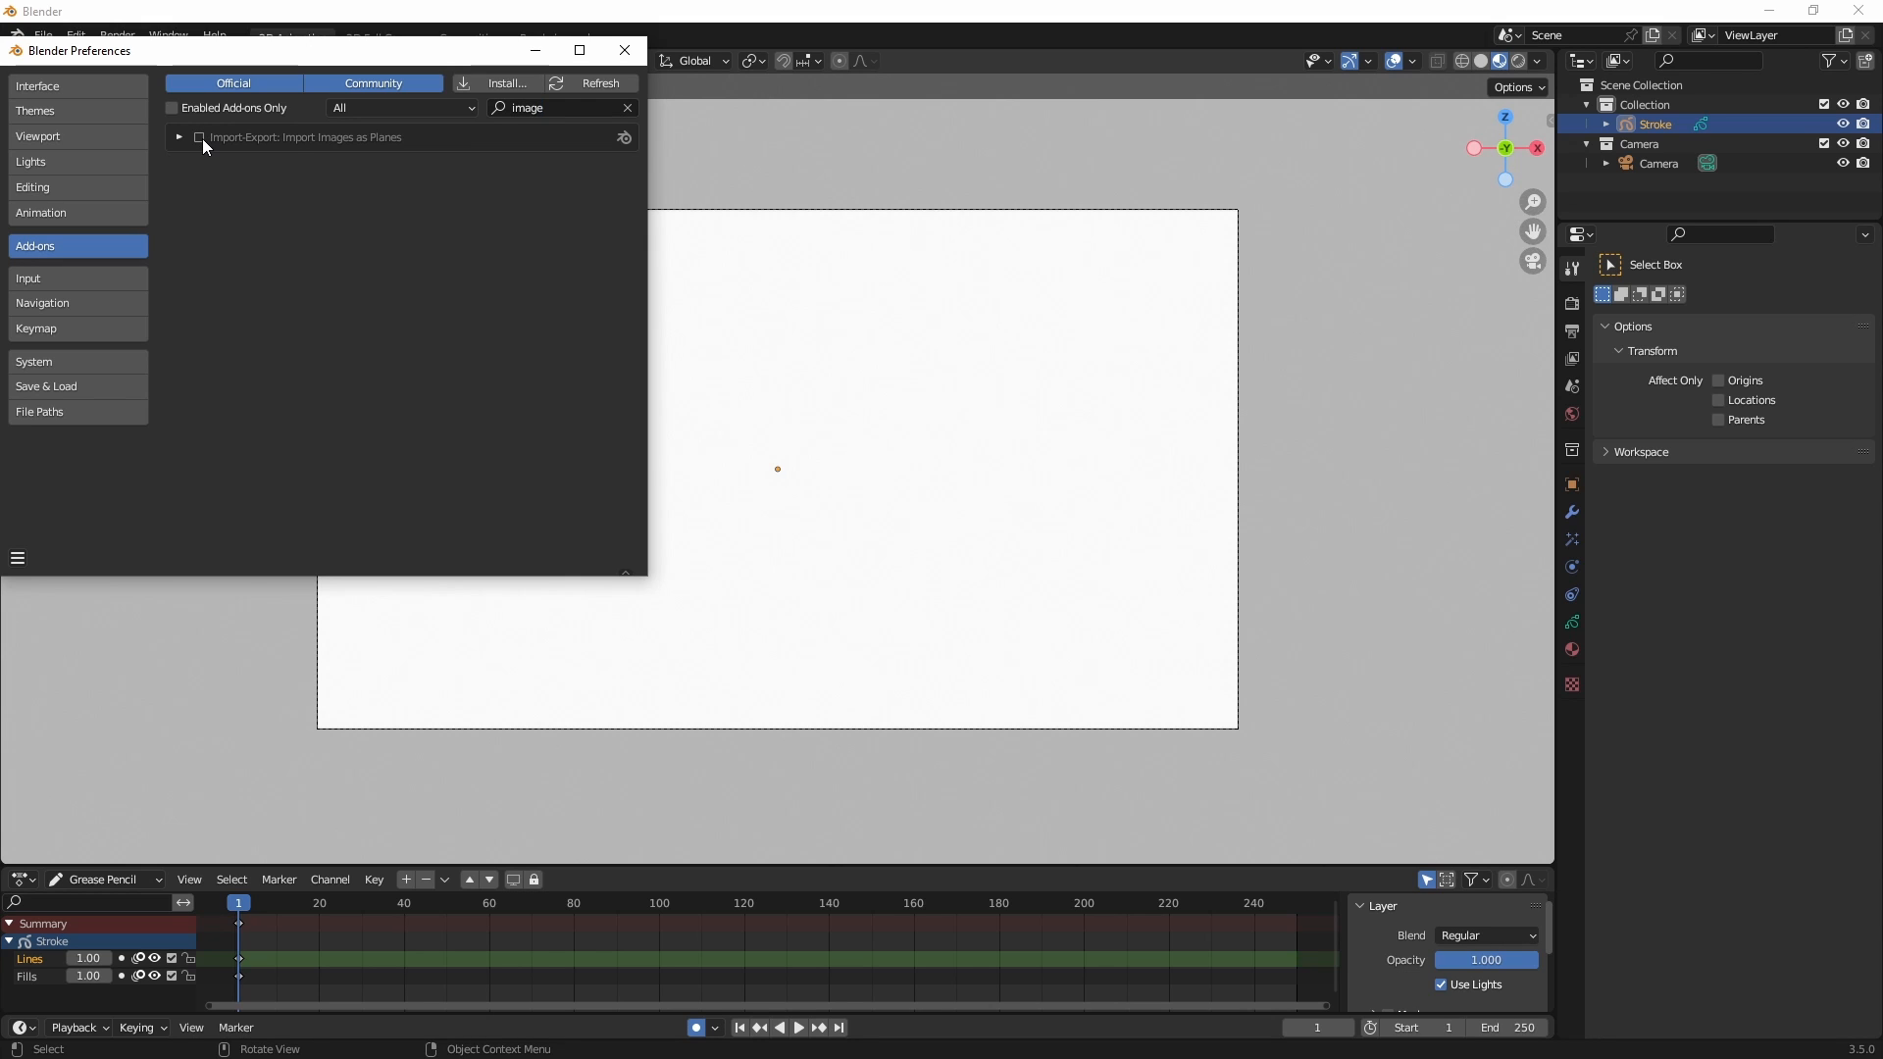
{"action": "left_click", "coordinate": [198, 138]}
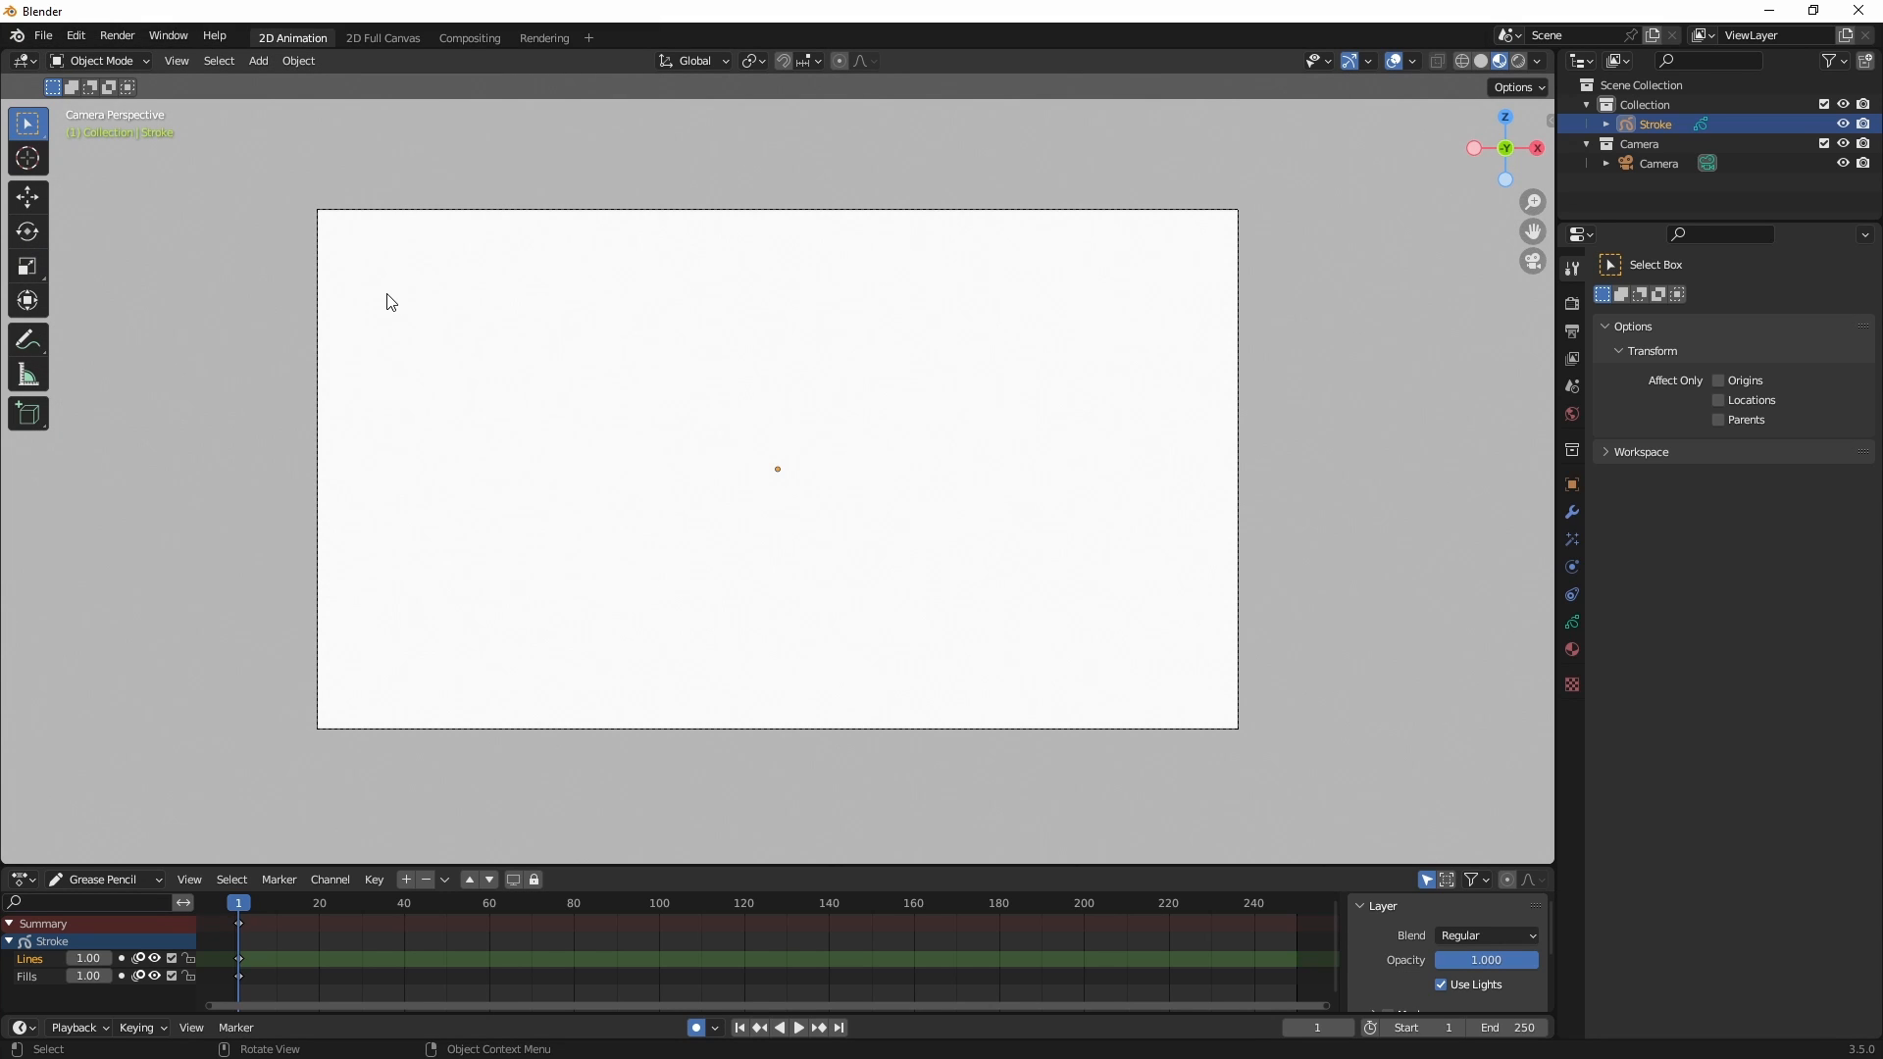
Import Bob's Burger - Kitchen.jpg as an image plane above the canvas.
{"action": "left_click", "coordinate": [257, 60]}
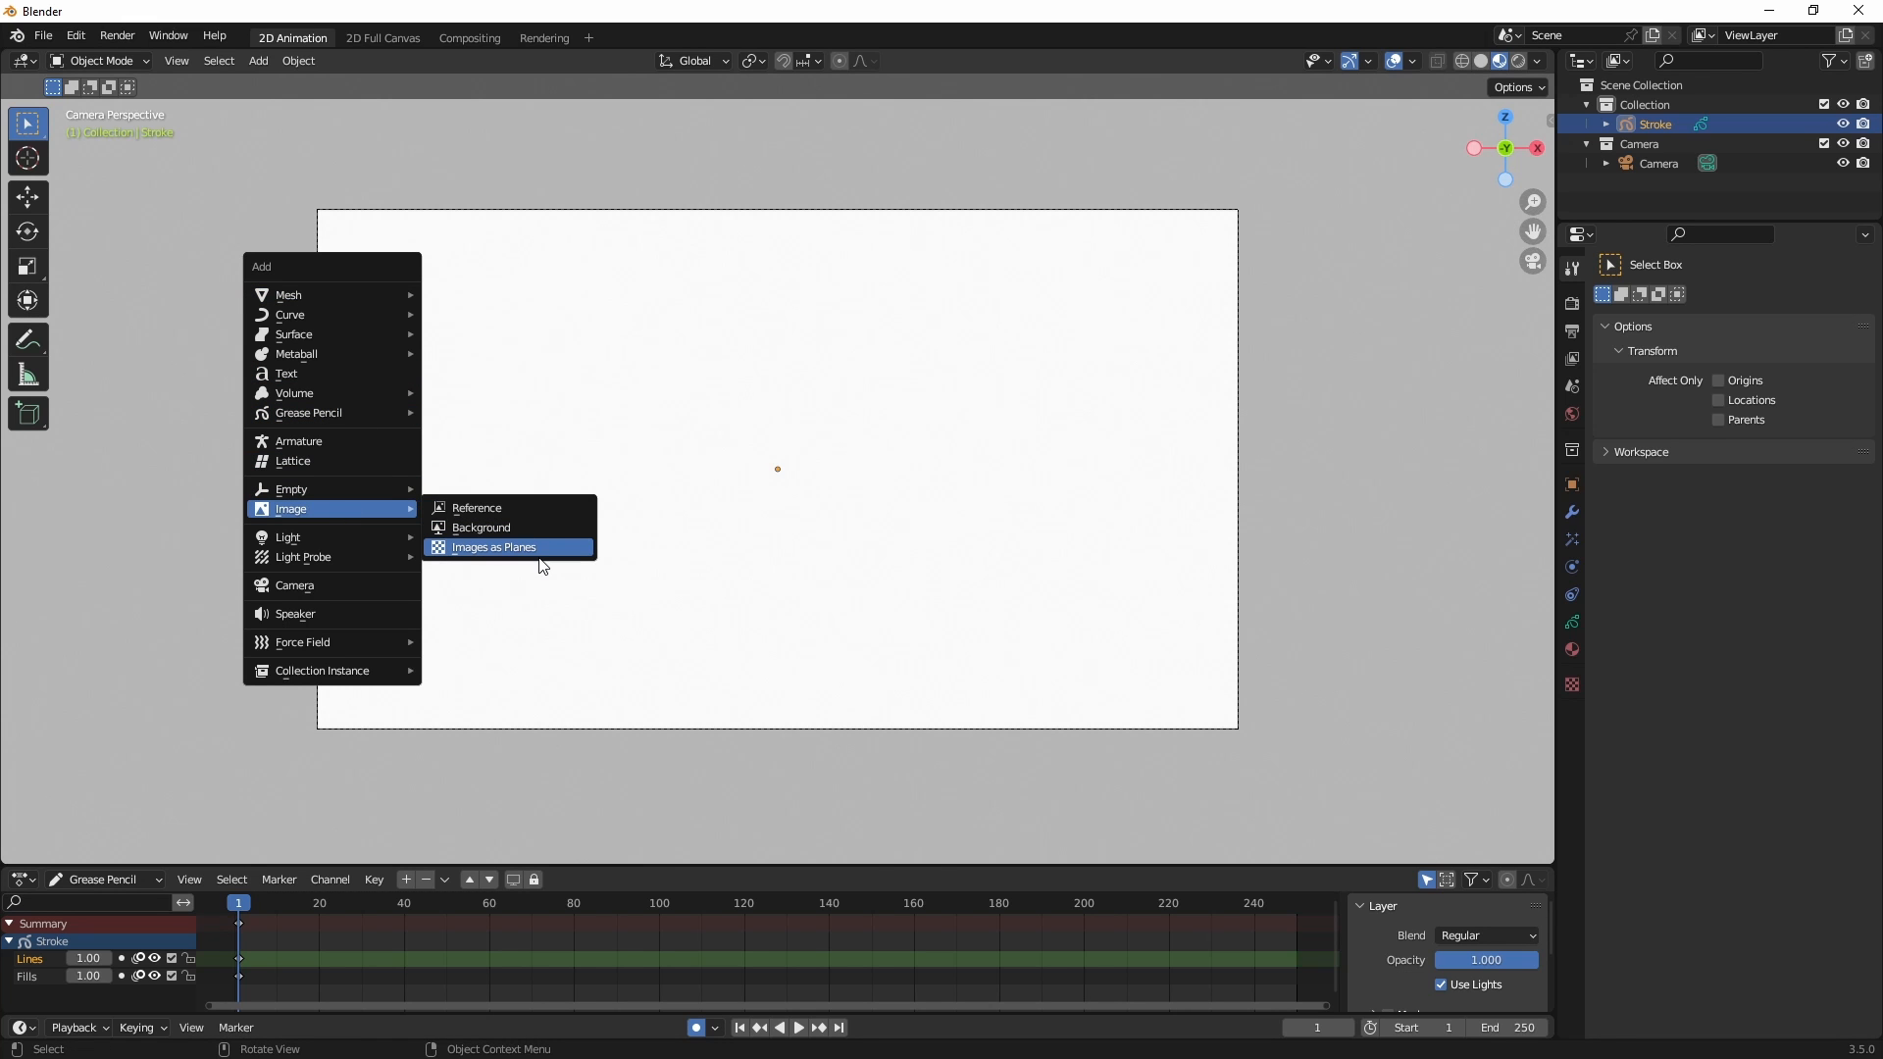
{"action": "mouse_move", "coordinate": [492, 547]}
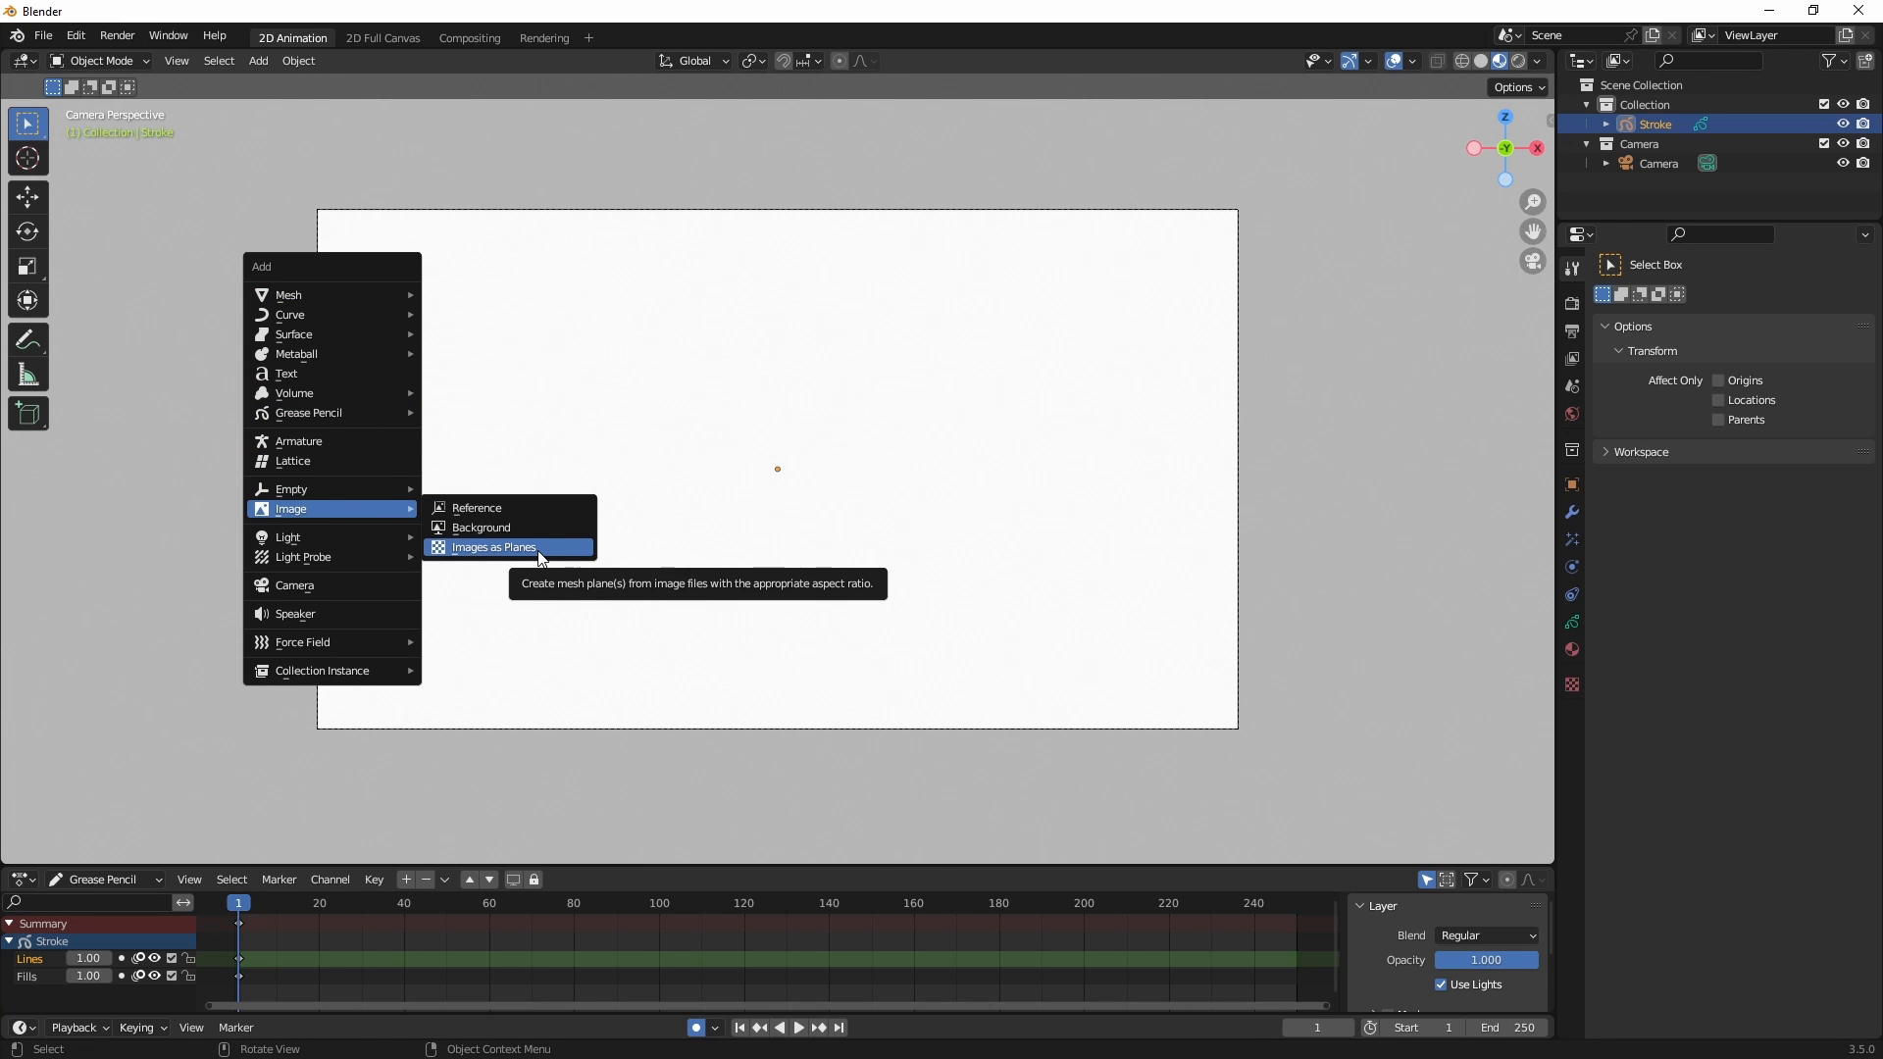
{"action": "left_click", "coordinate": [492, 548]}
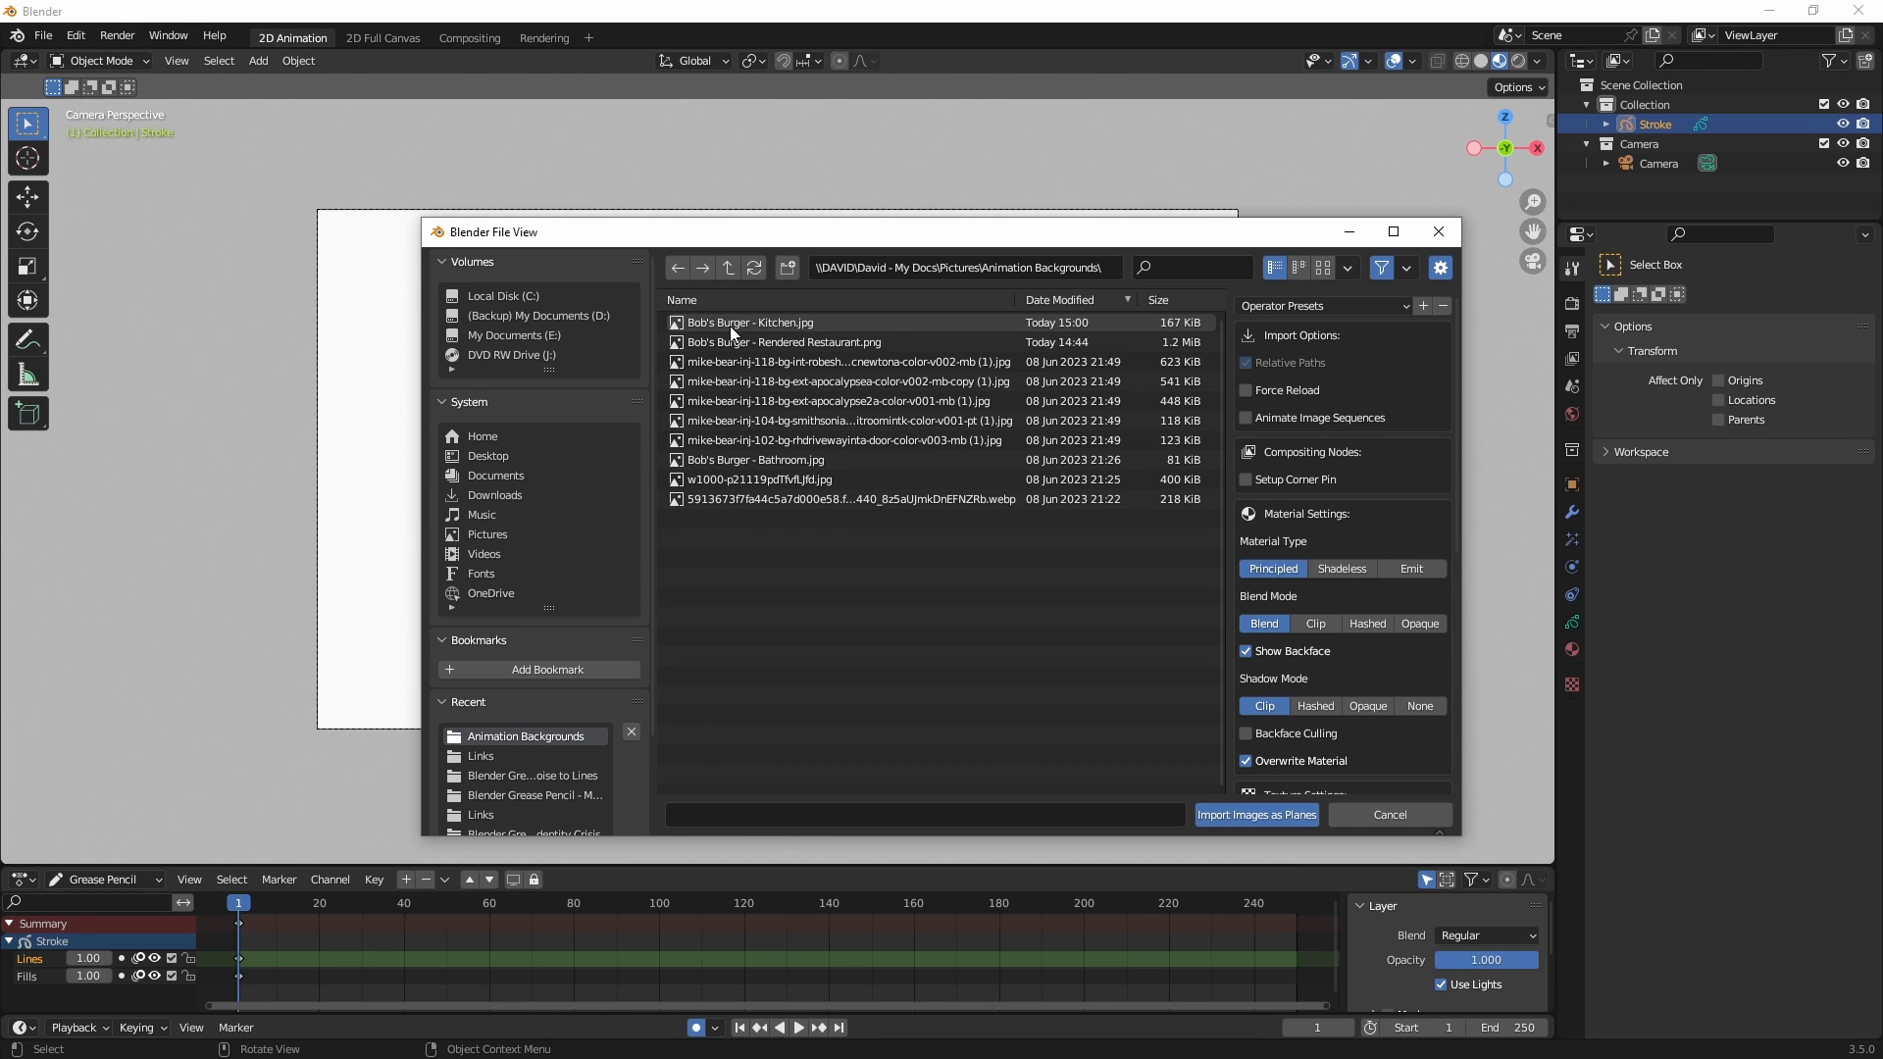
{"action": "left_click", "coordinate": [1254, 814]}
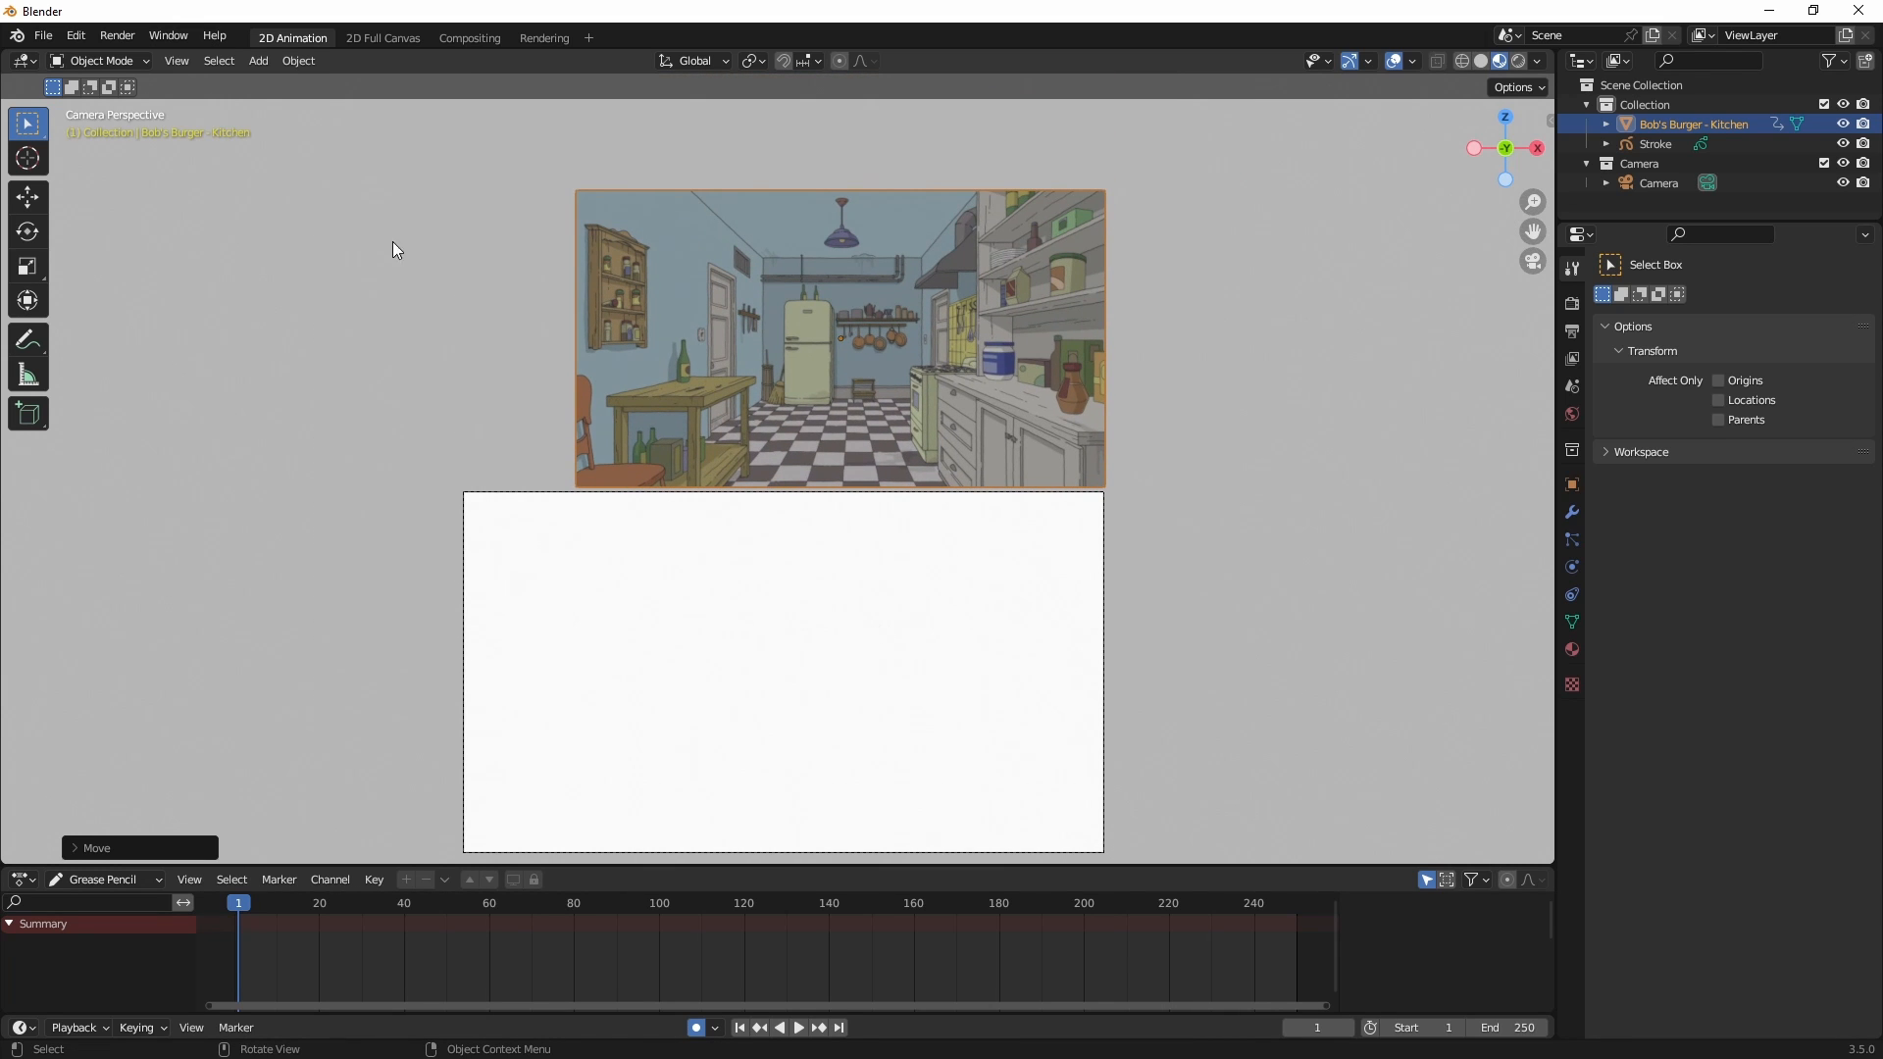
{"action": "mouse_move", "coordinate": [488, 508]}
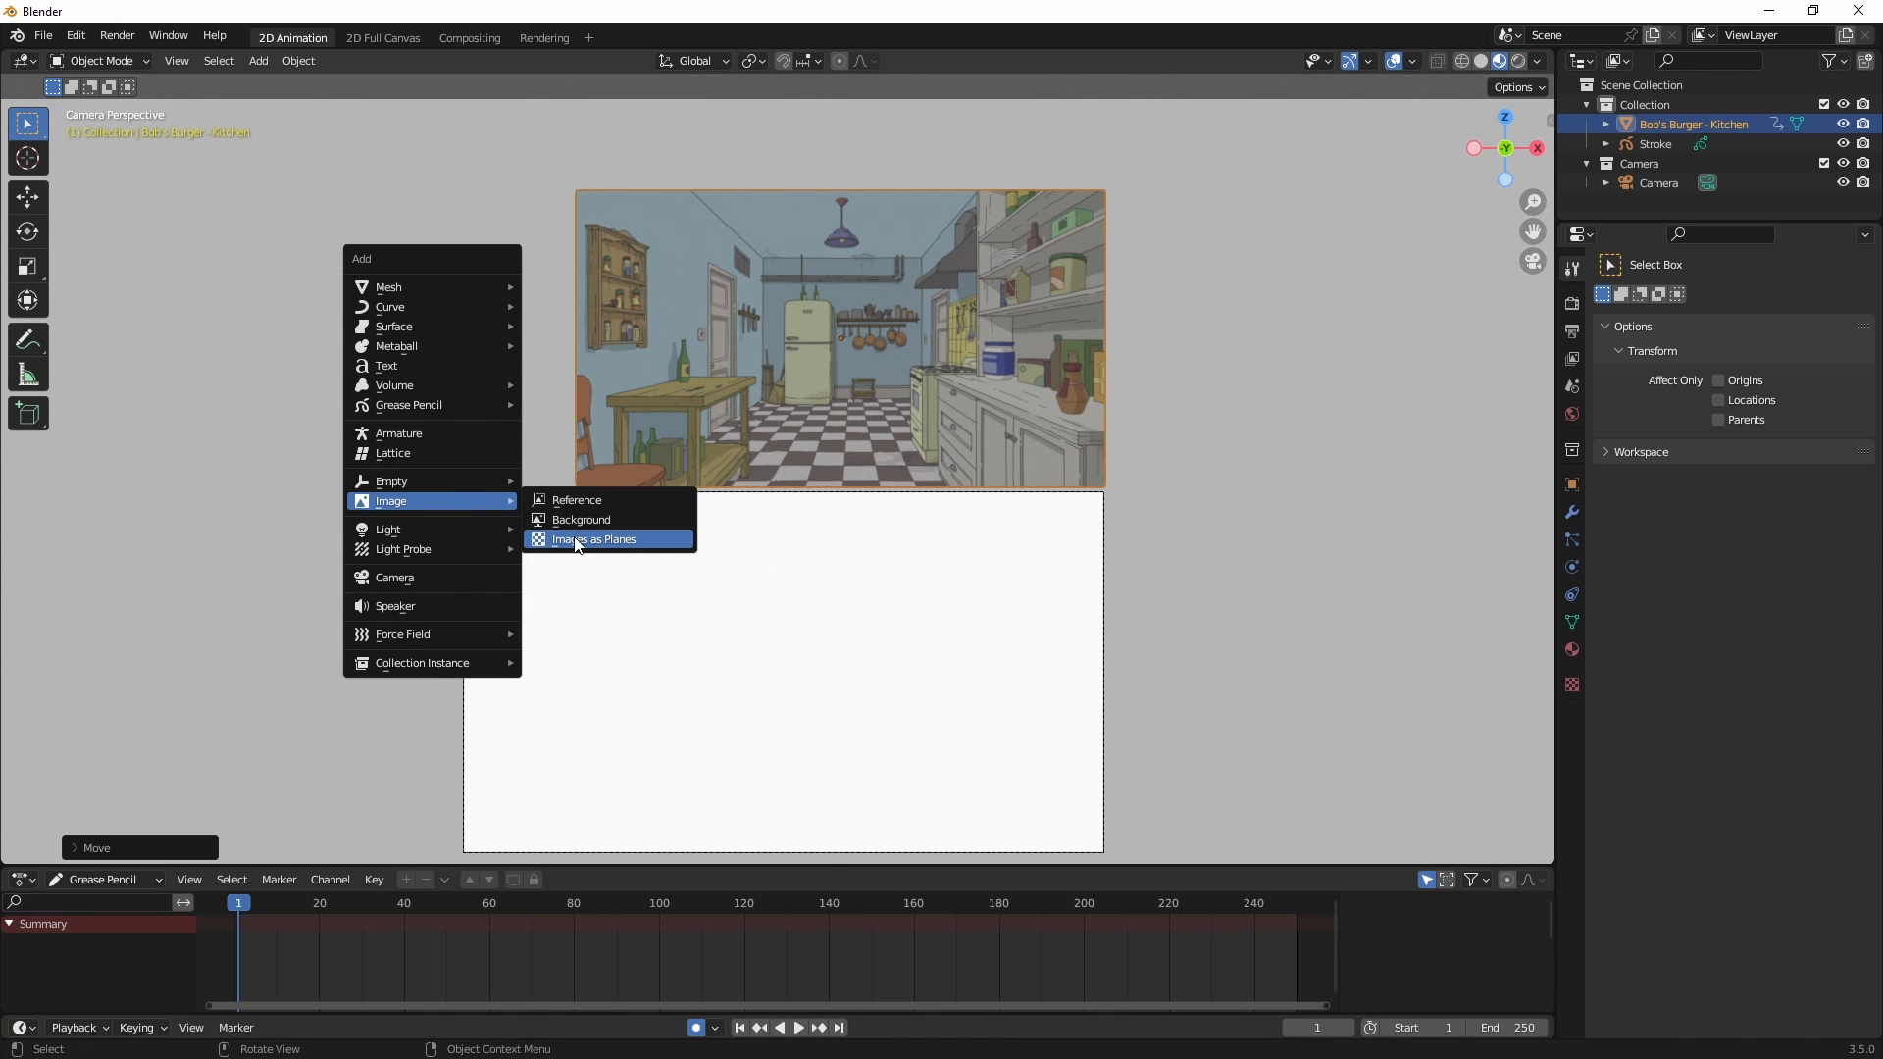
Import the Rendered Restaurant and Bathroom images as planes beside the kitchen.
{"action": "left_click", "coordinate": [592, 540]}
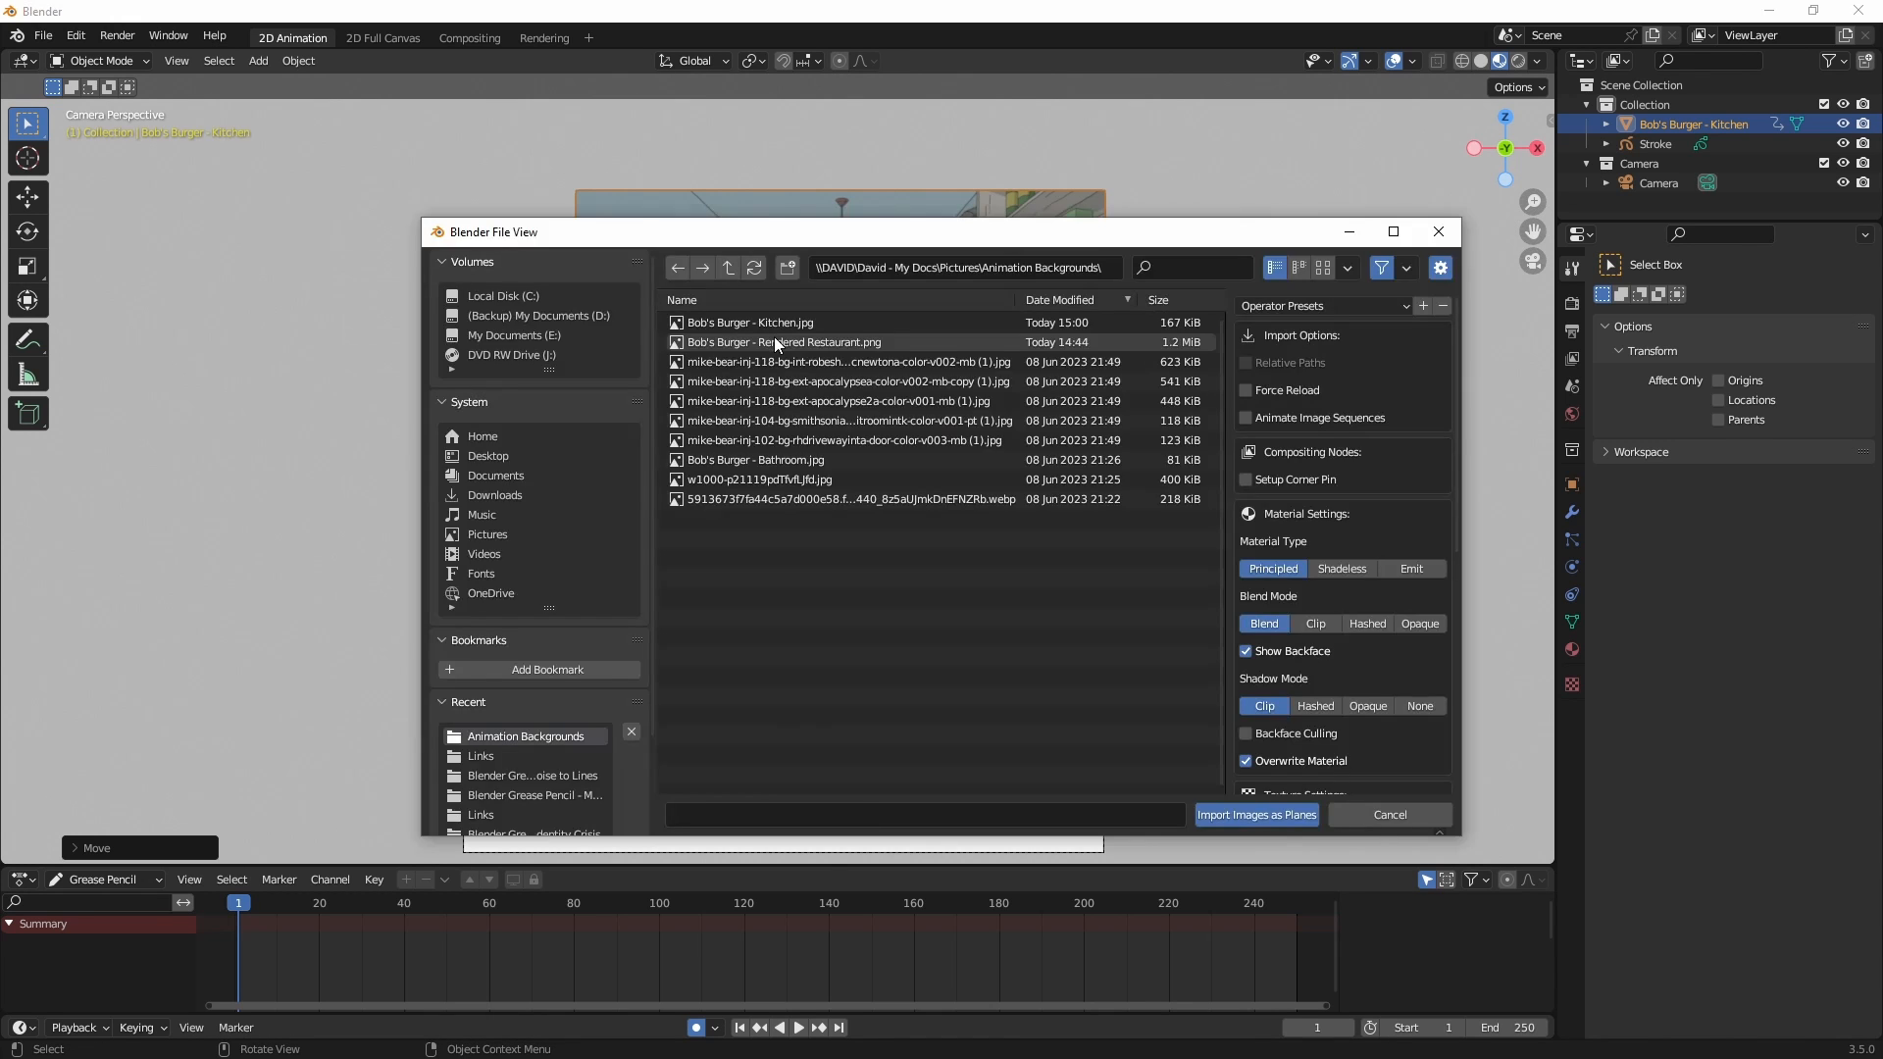
{"action": "left_click", "coordinate": [1253, 814]}
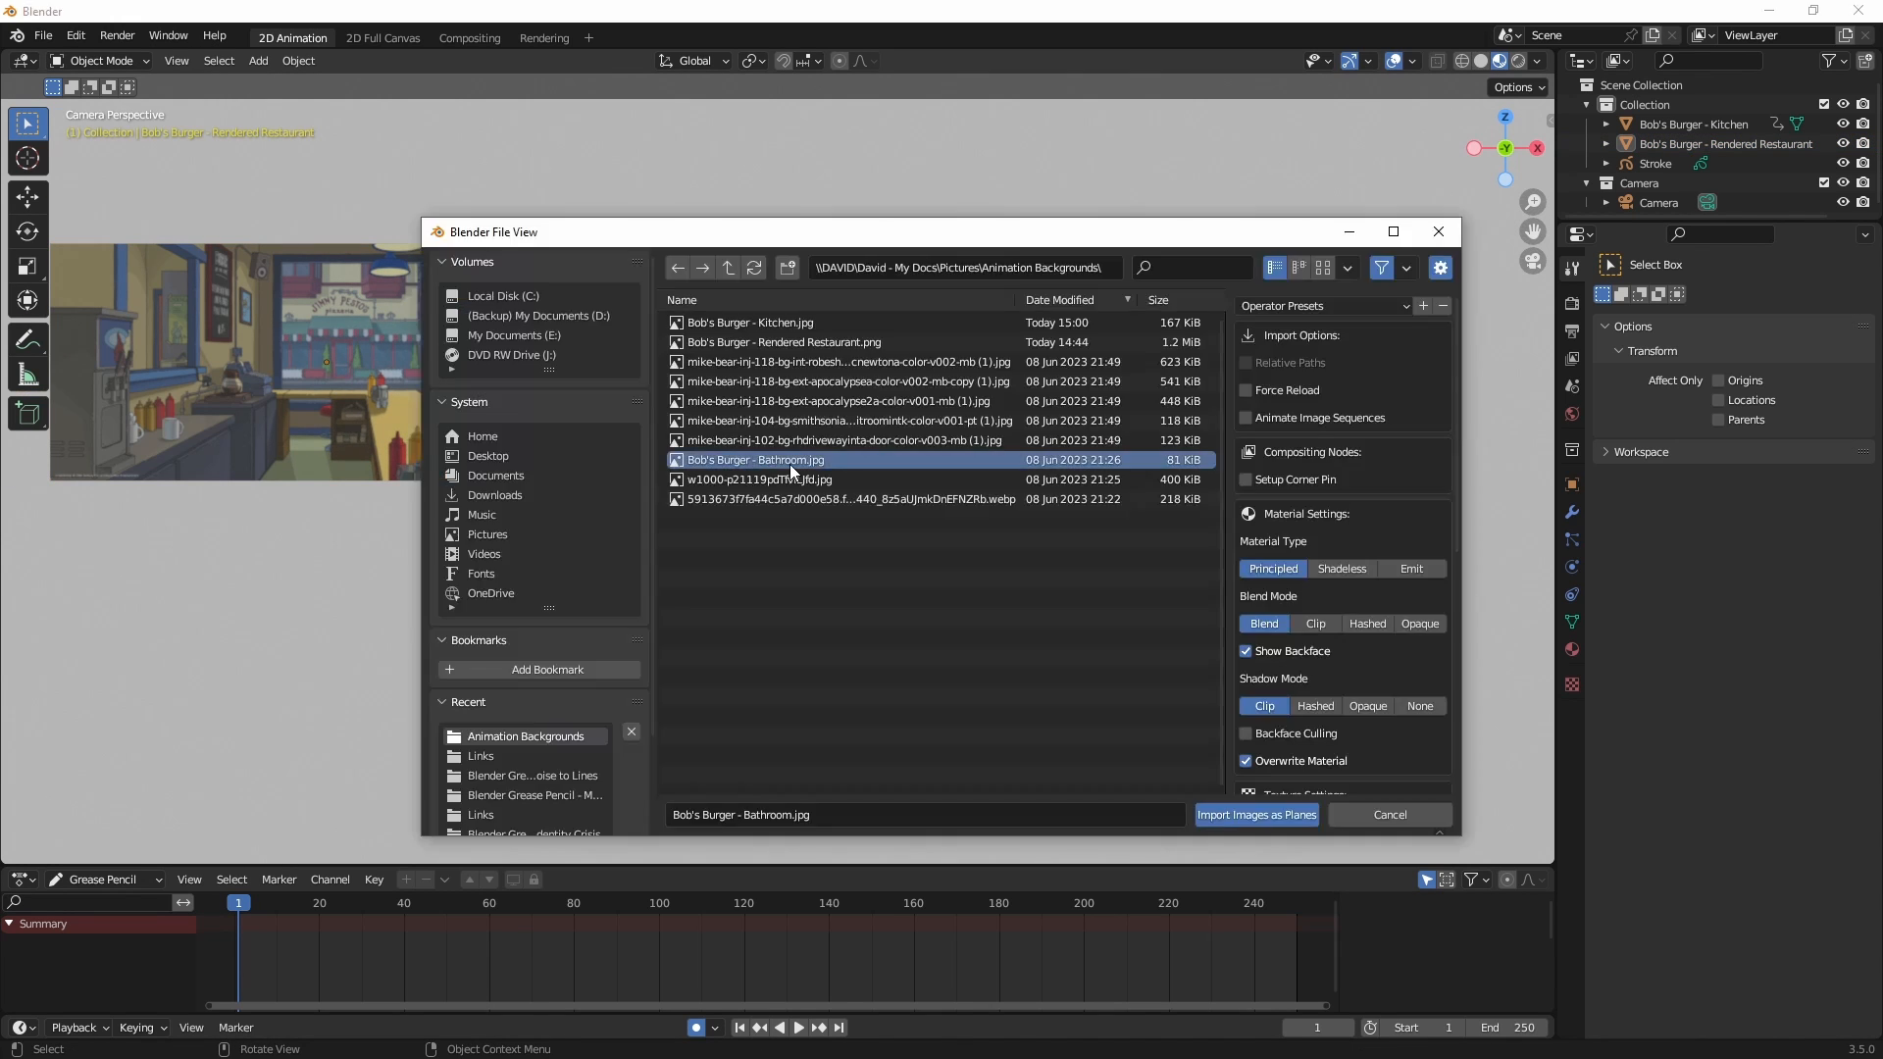
{"action": "left_click", "coordinate": [1255, 814]}
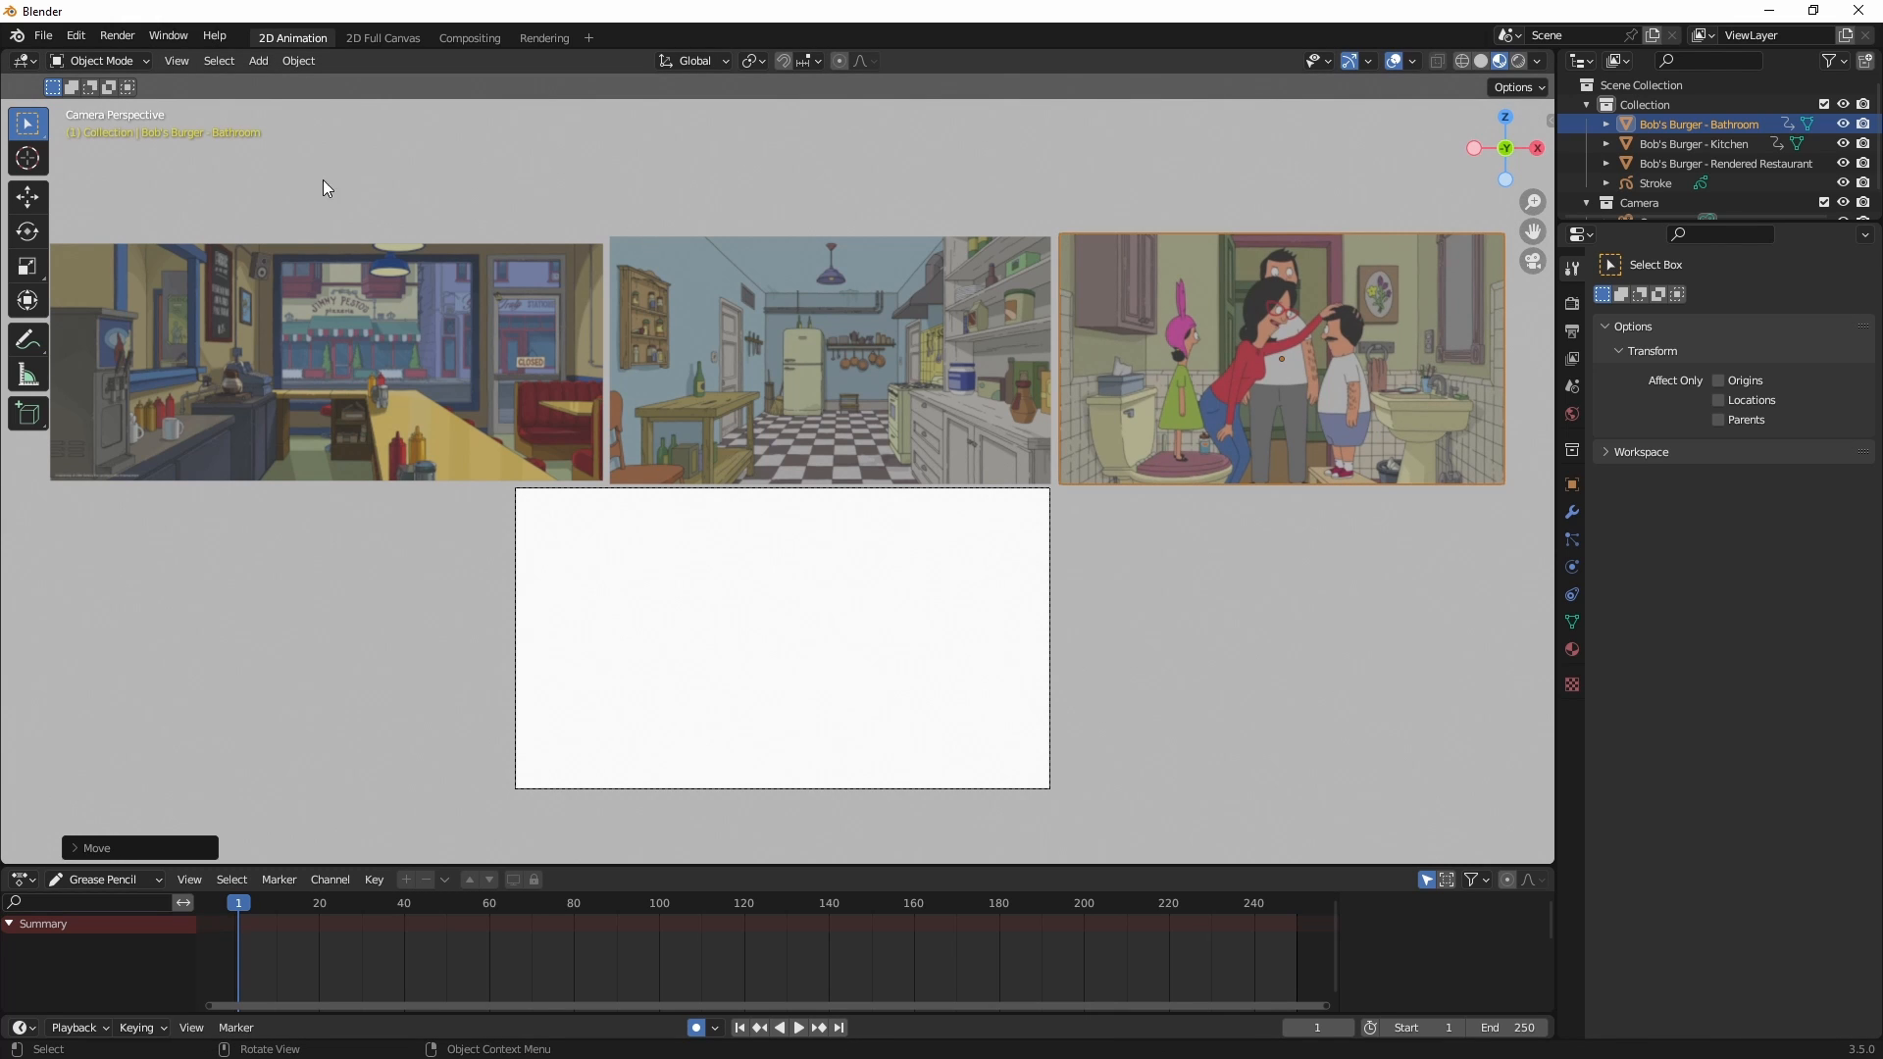
{"action": "mouse_move", "coordinate": [702, 583]}
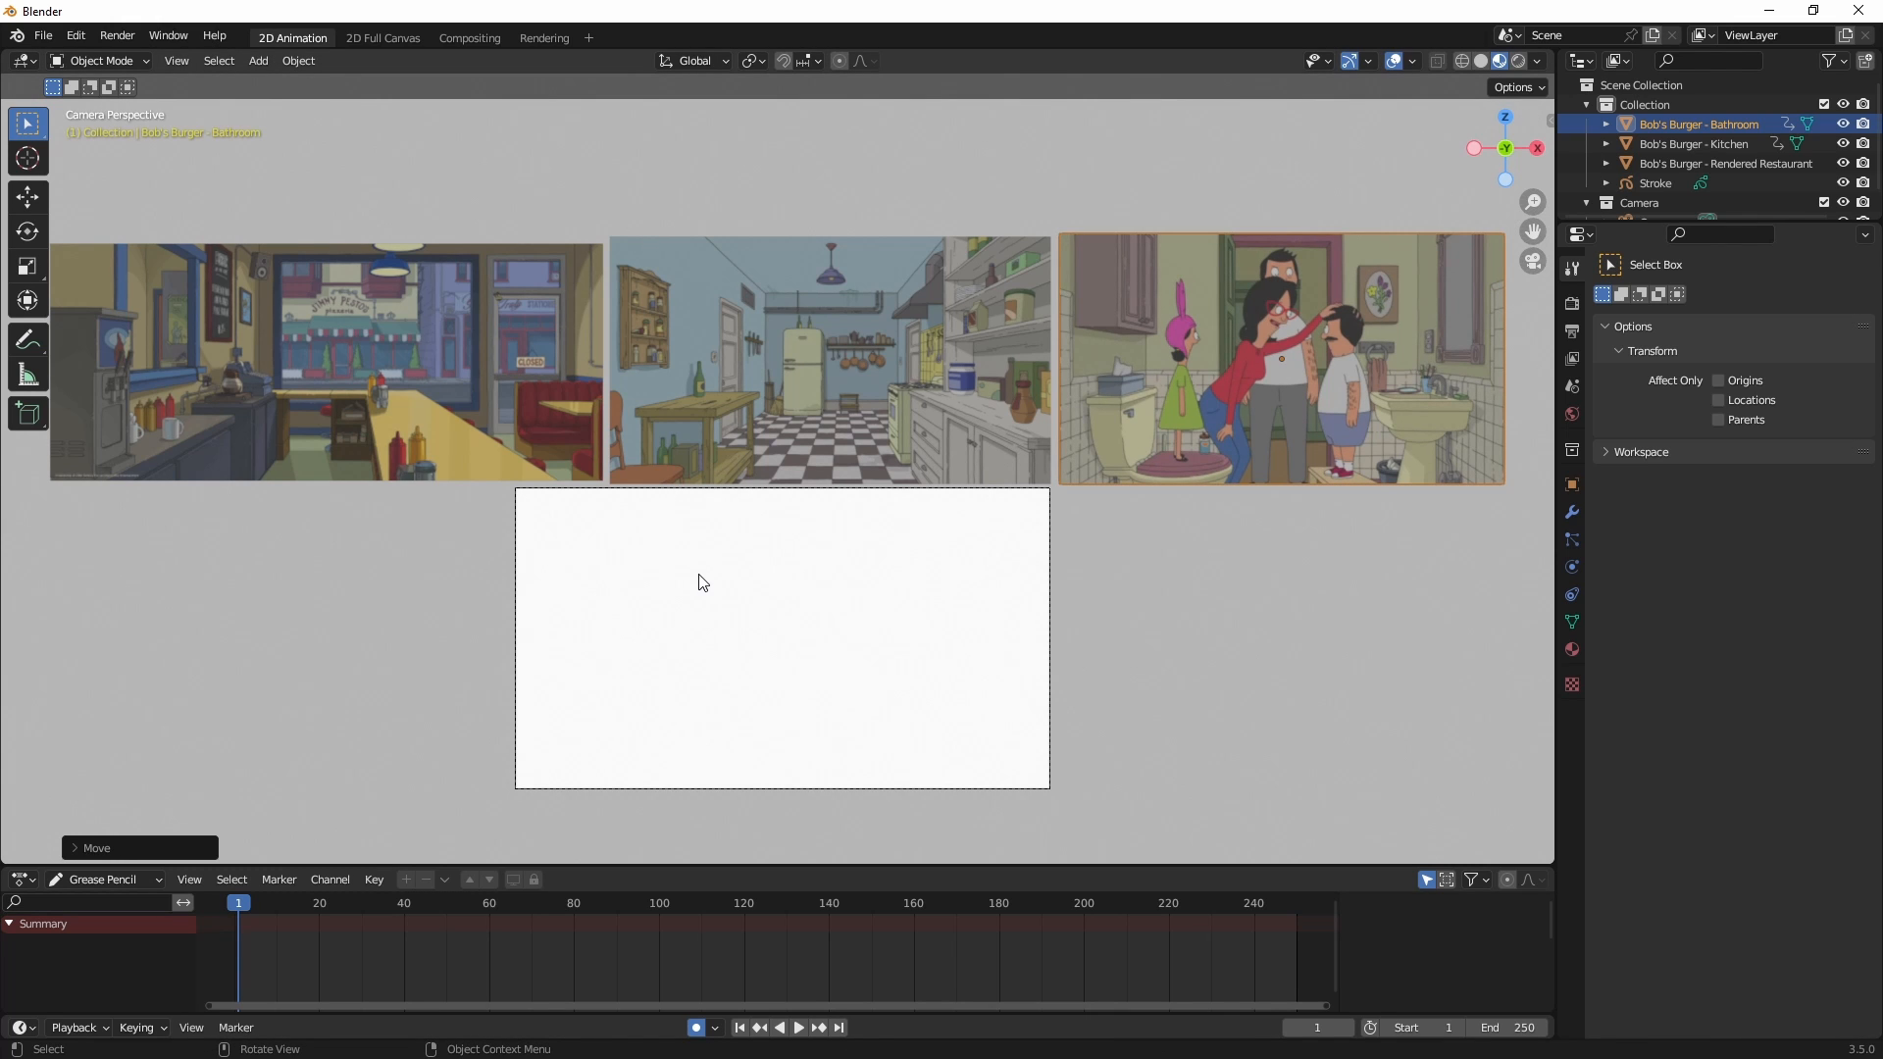
Import Supernatural Bunker Revised as a plane, scaled up and placed left of the canvas.
{"action": "left_click", "coordinate": [257, 61]}
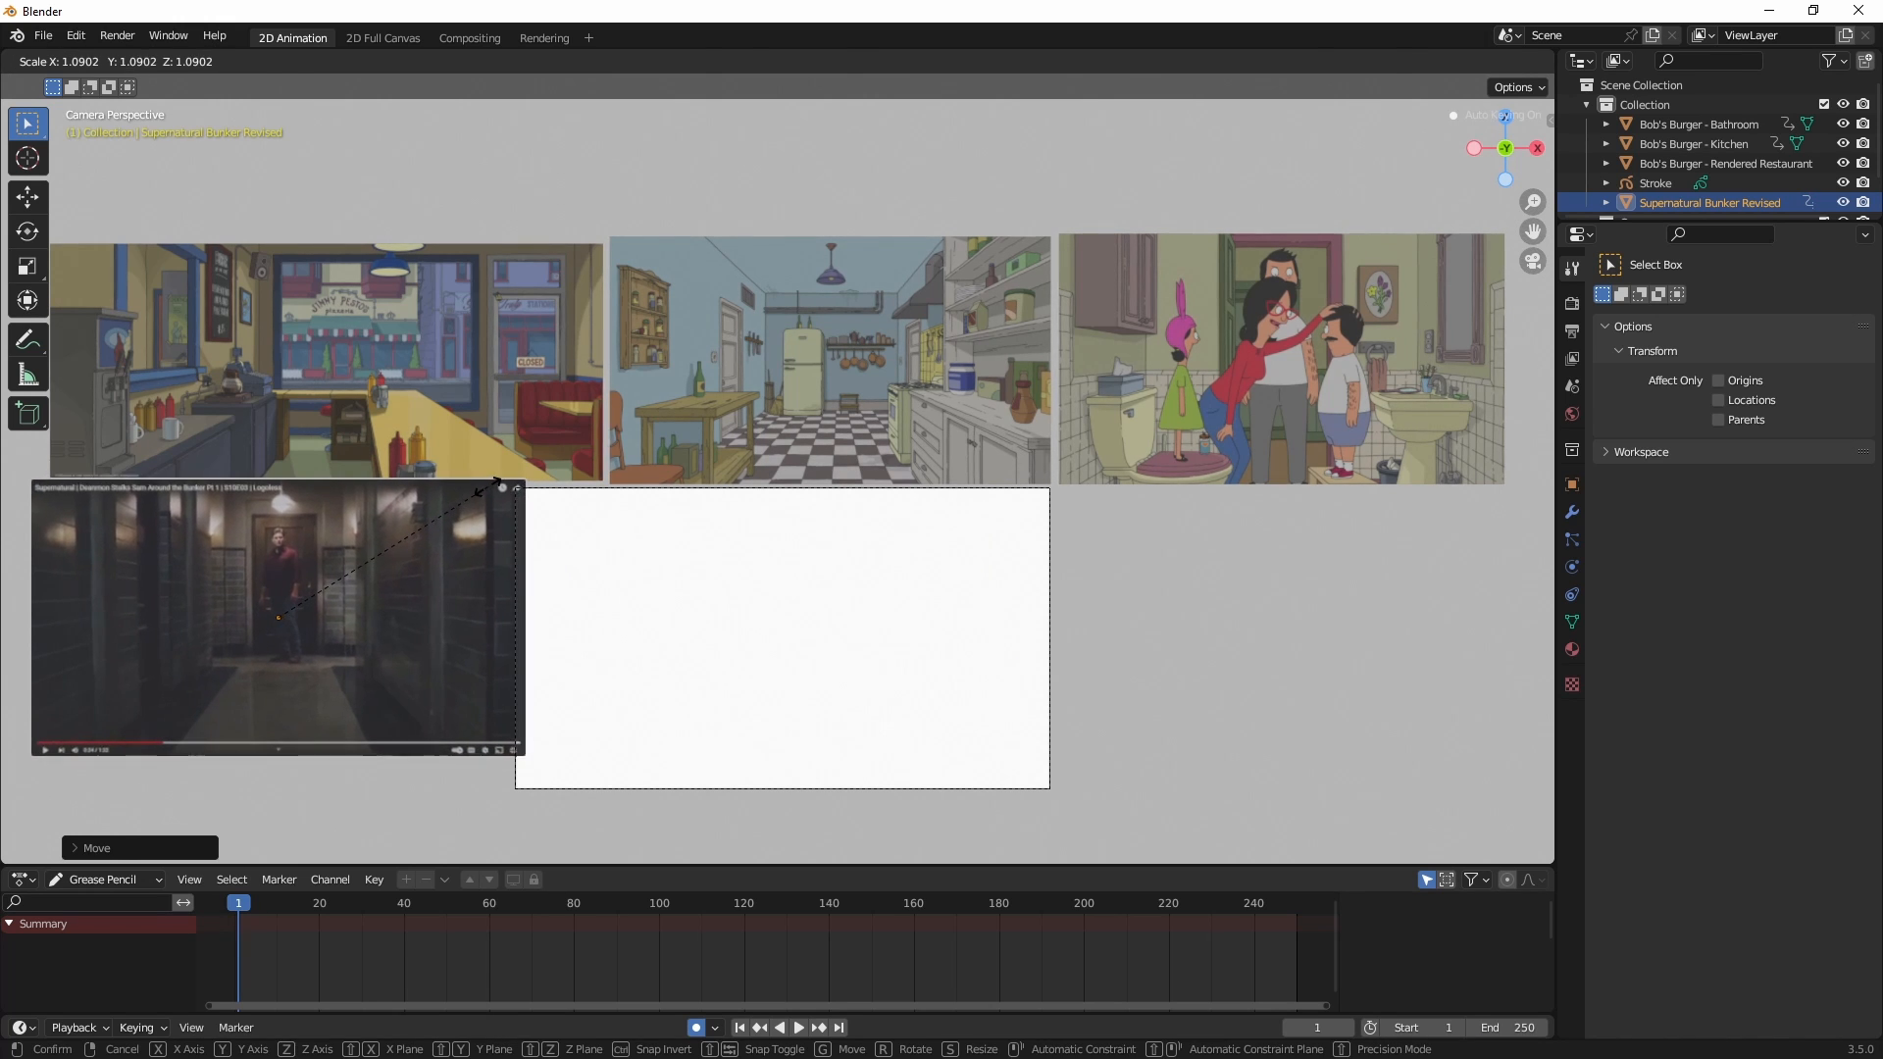
{"action": "left_click", "coordinate": [690, 627]}
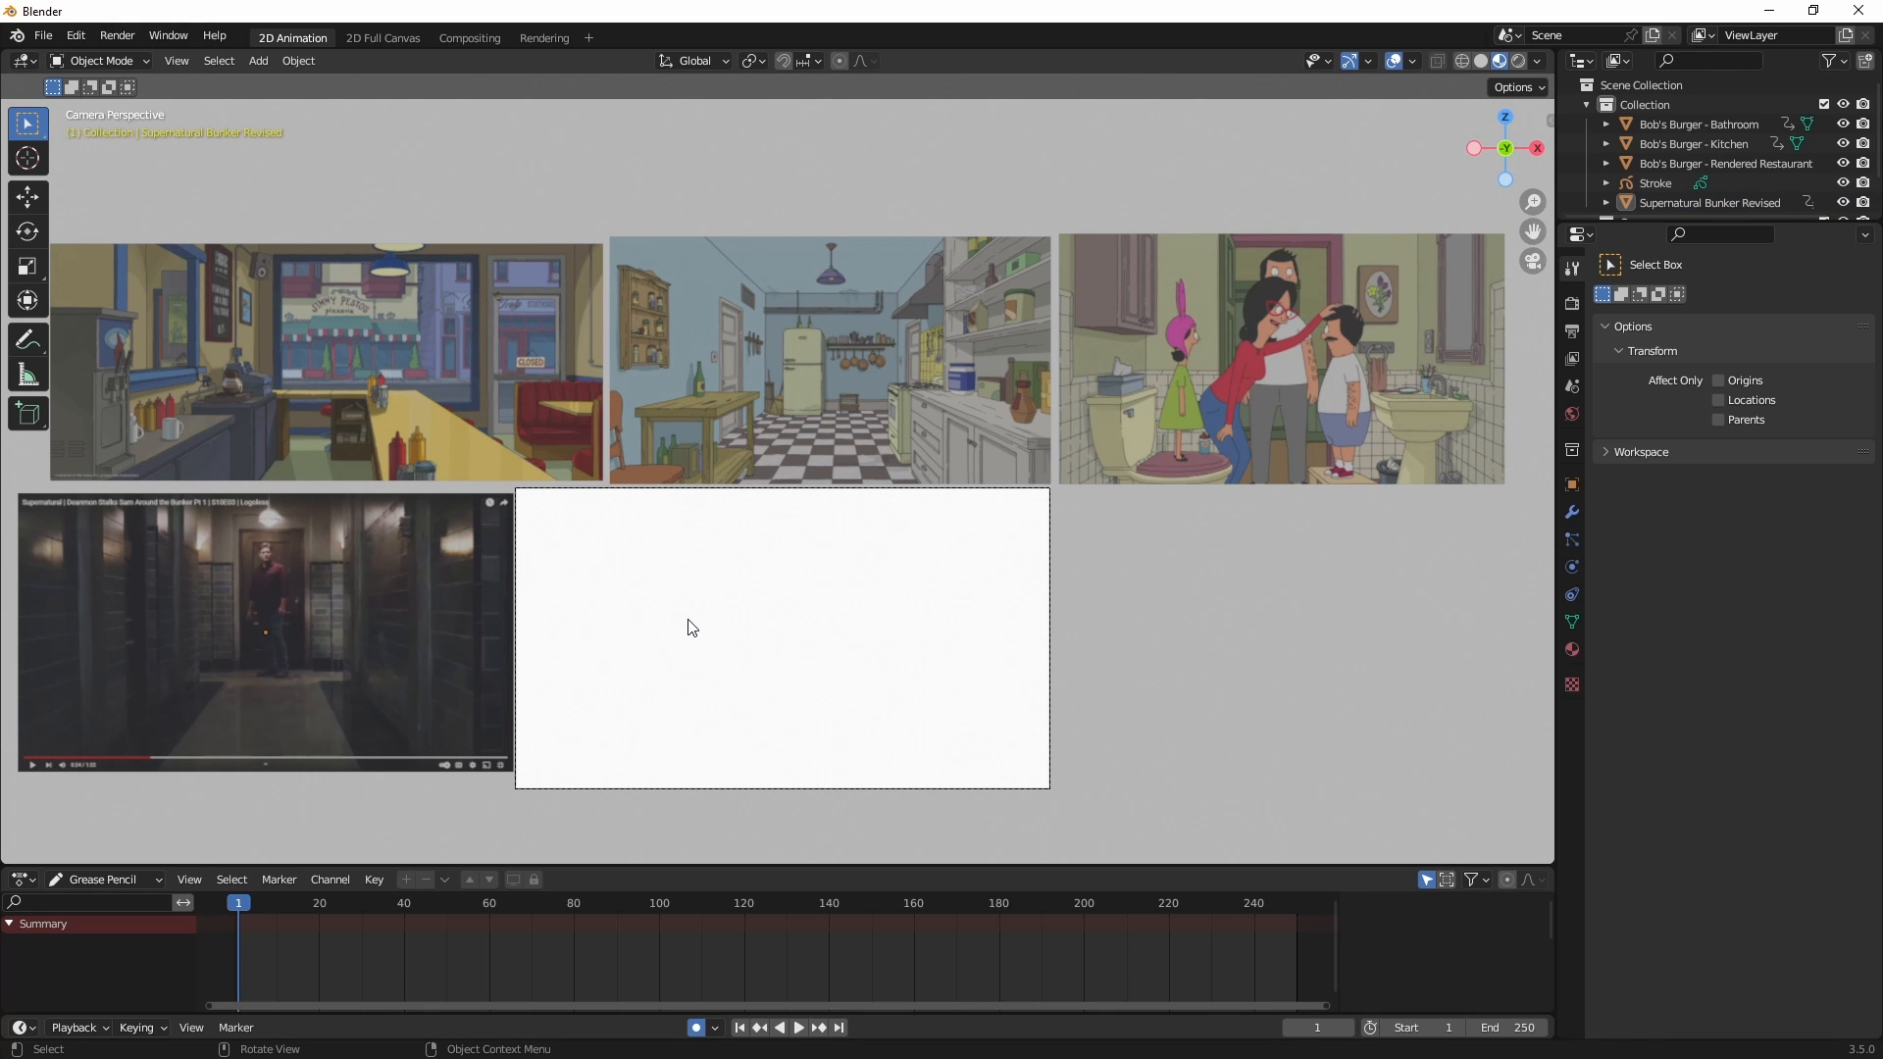
{"action": "mouse_move", "coordinate": [765, 538]}
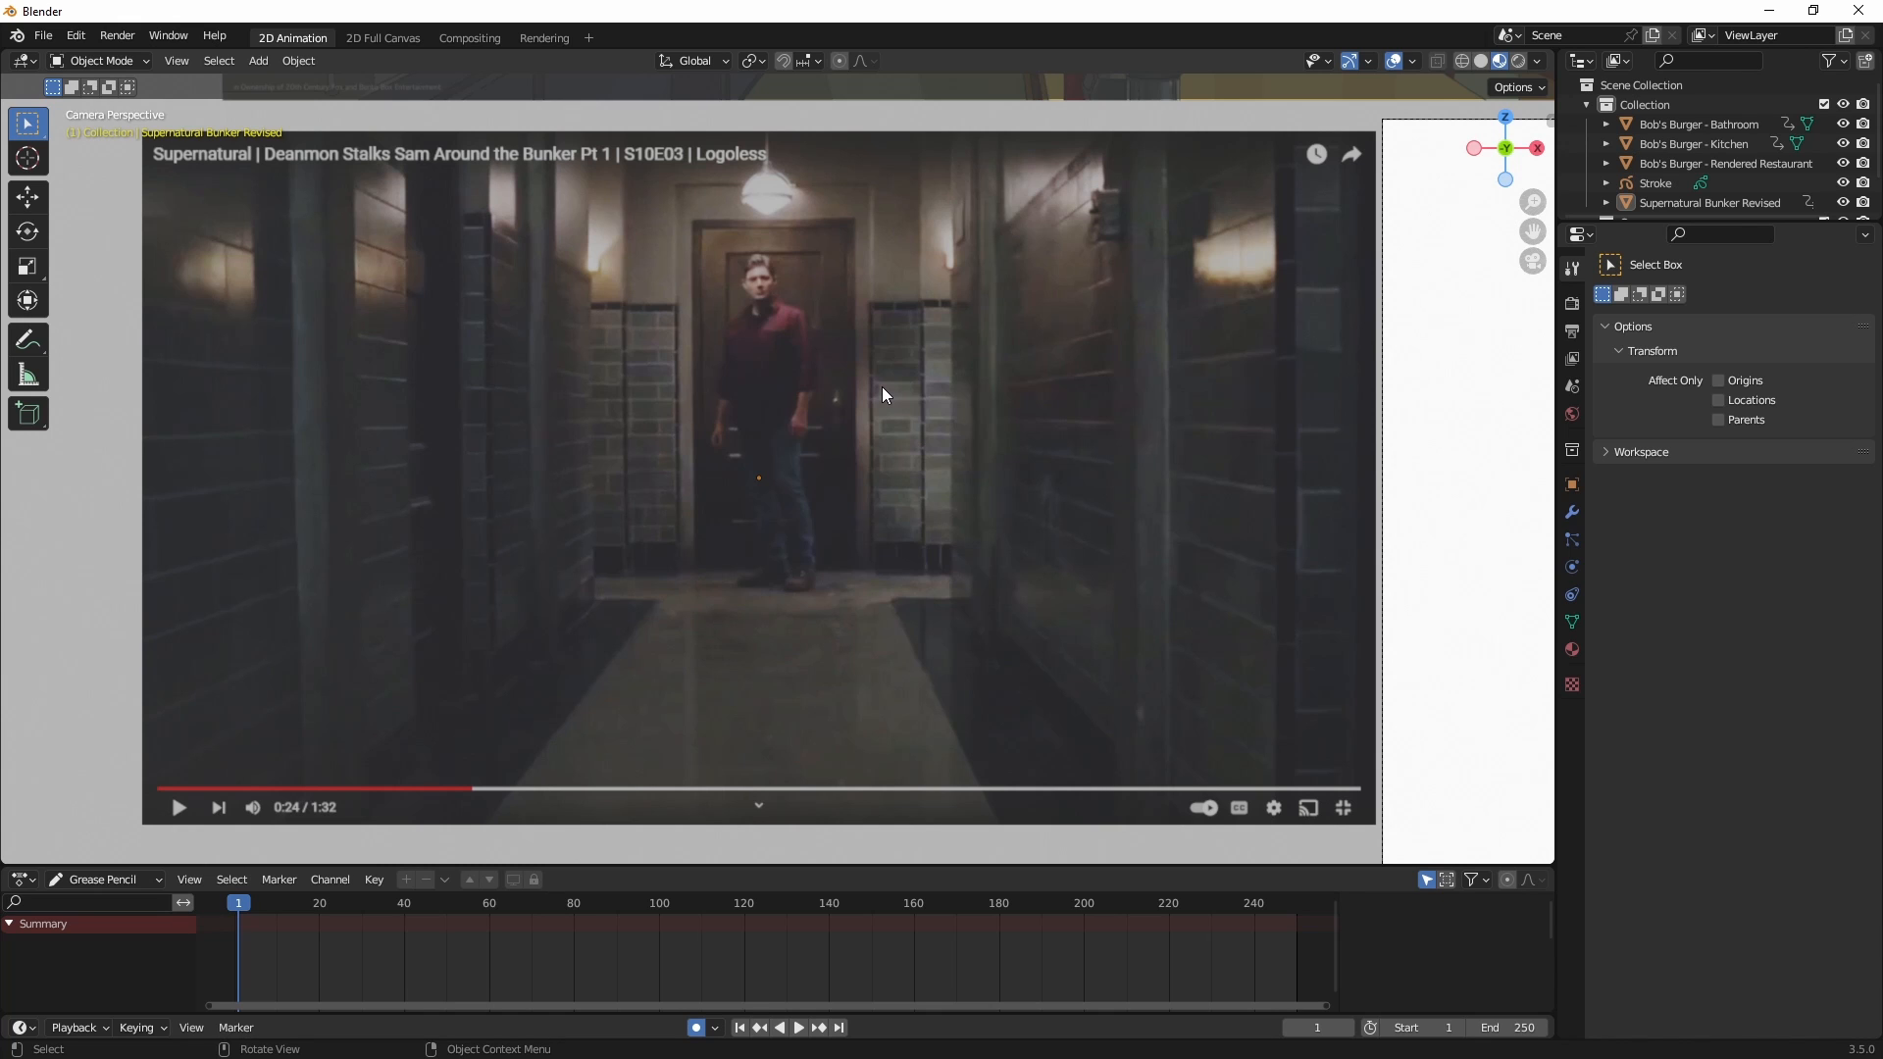
{"action": "mouse_move", "coordinate": [883, 389]}
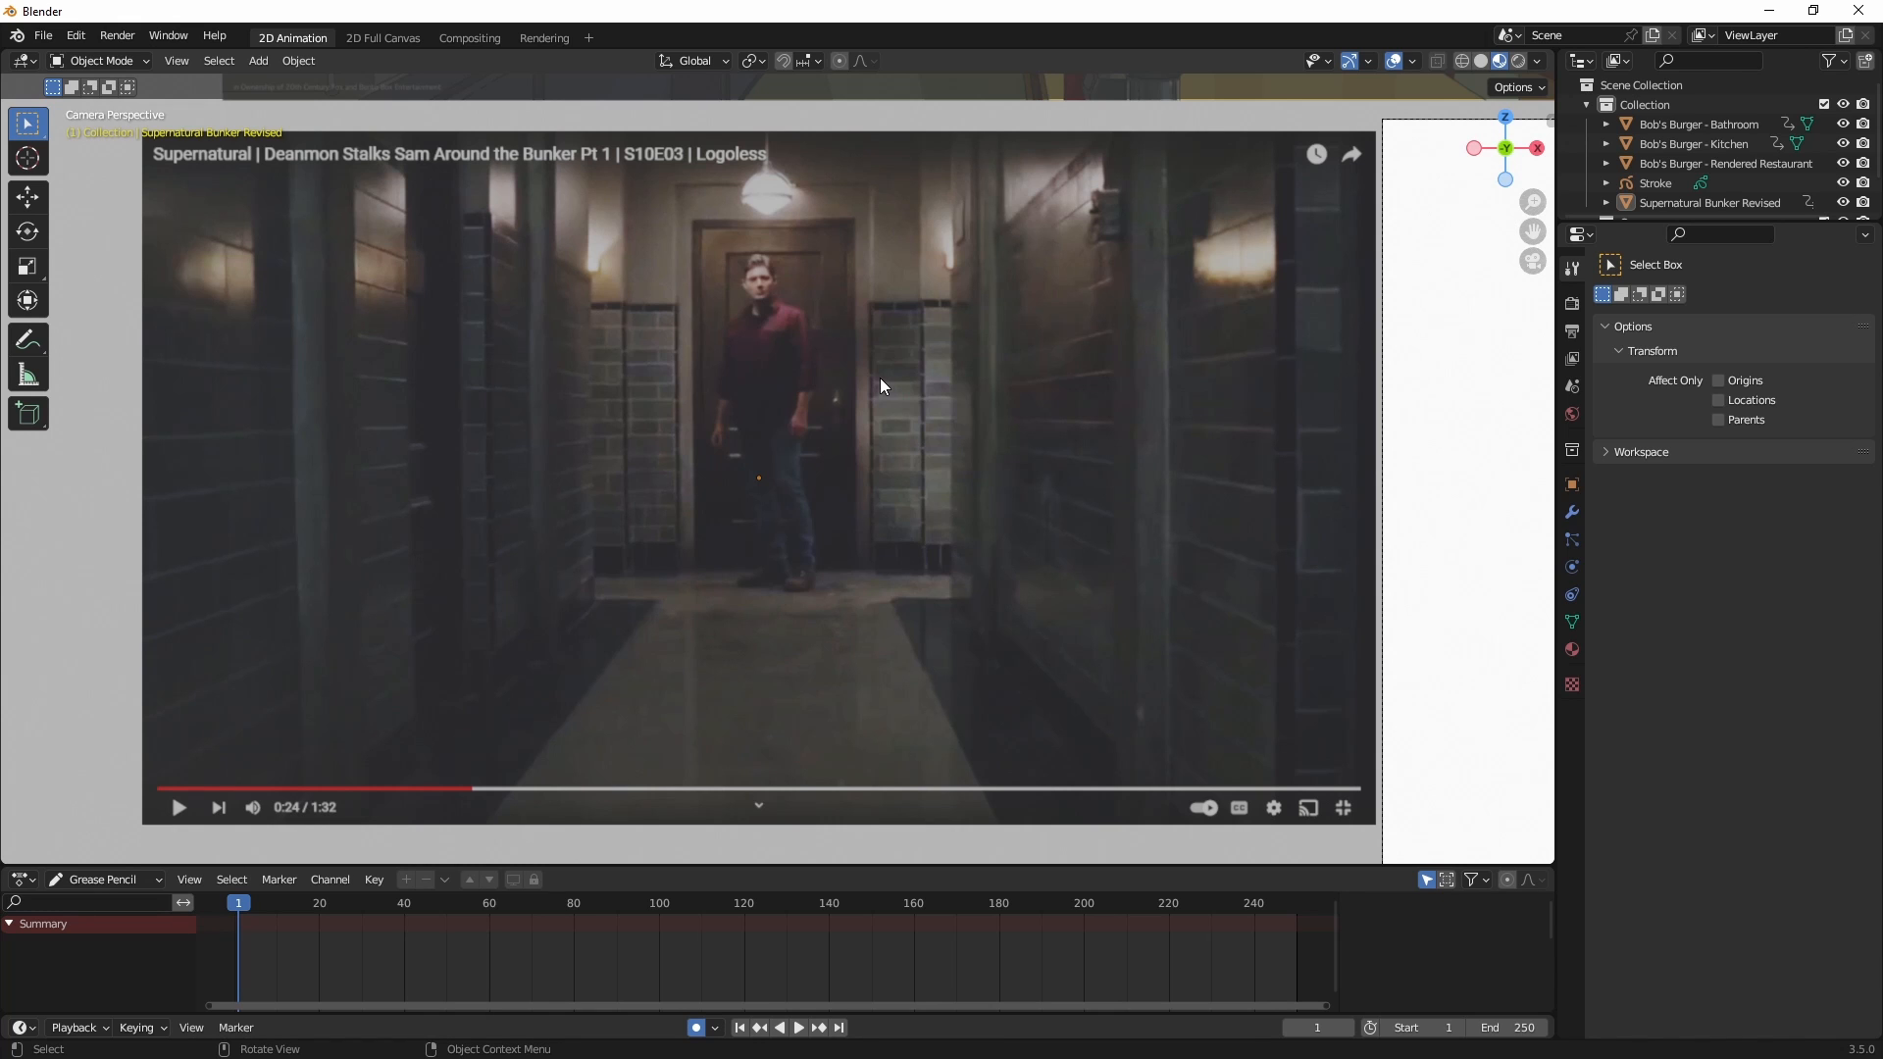
{"action": "mouse_move", "coordinate": [704, 444]}
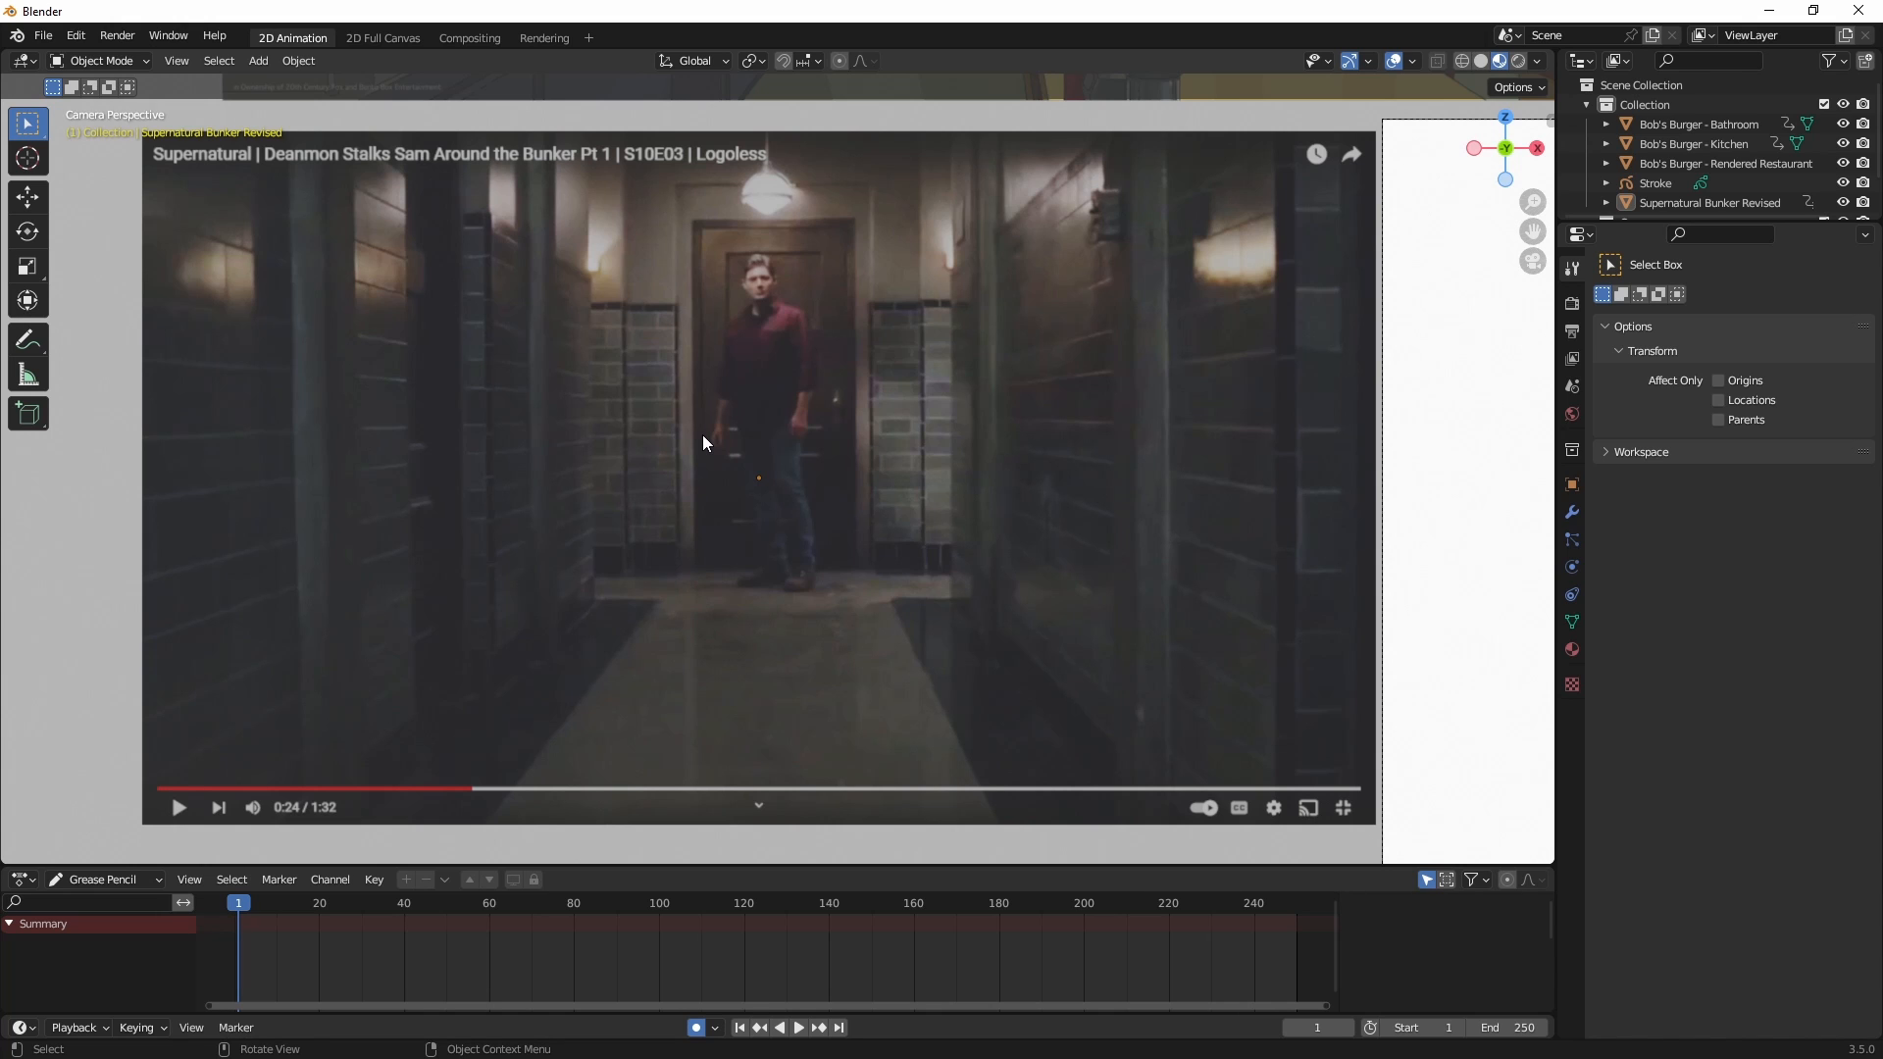
{"action": "mouse_move", "coordinate": [761, 373]}
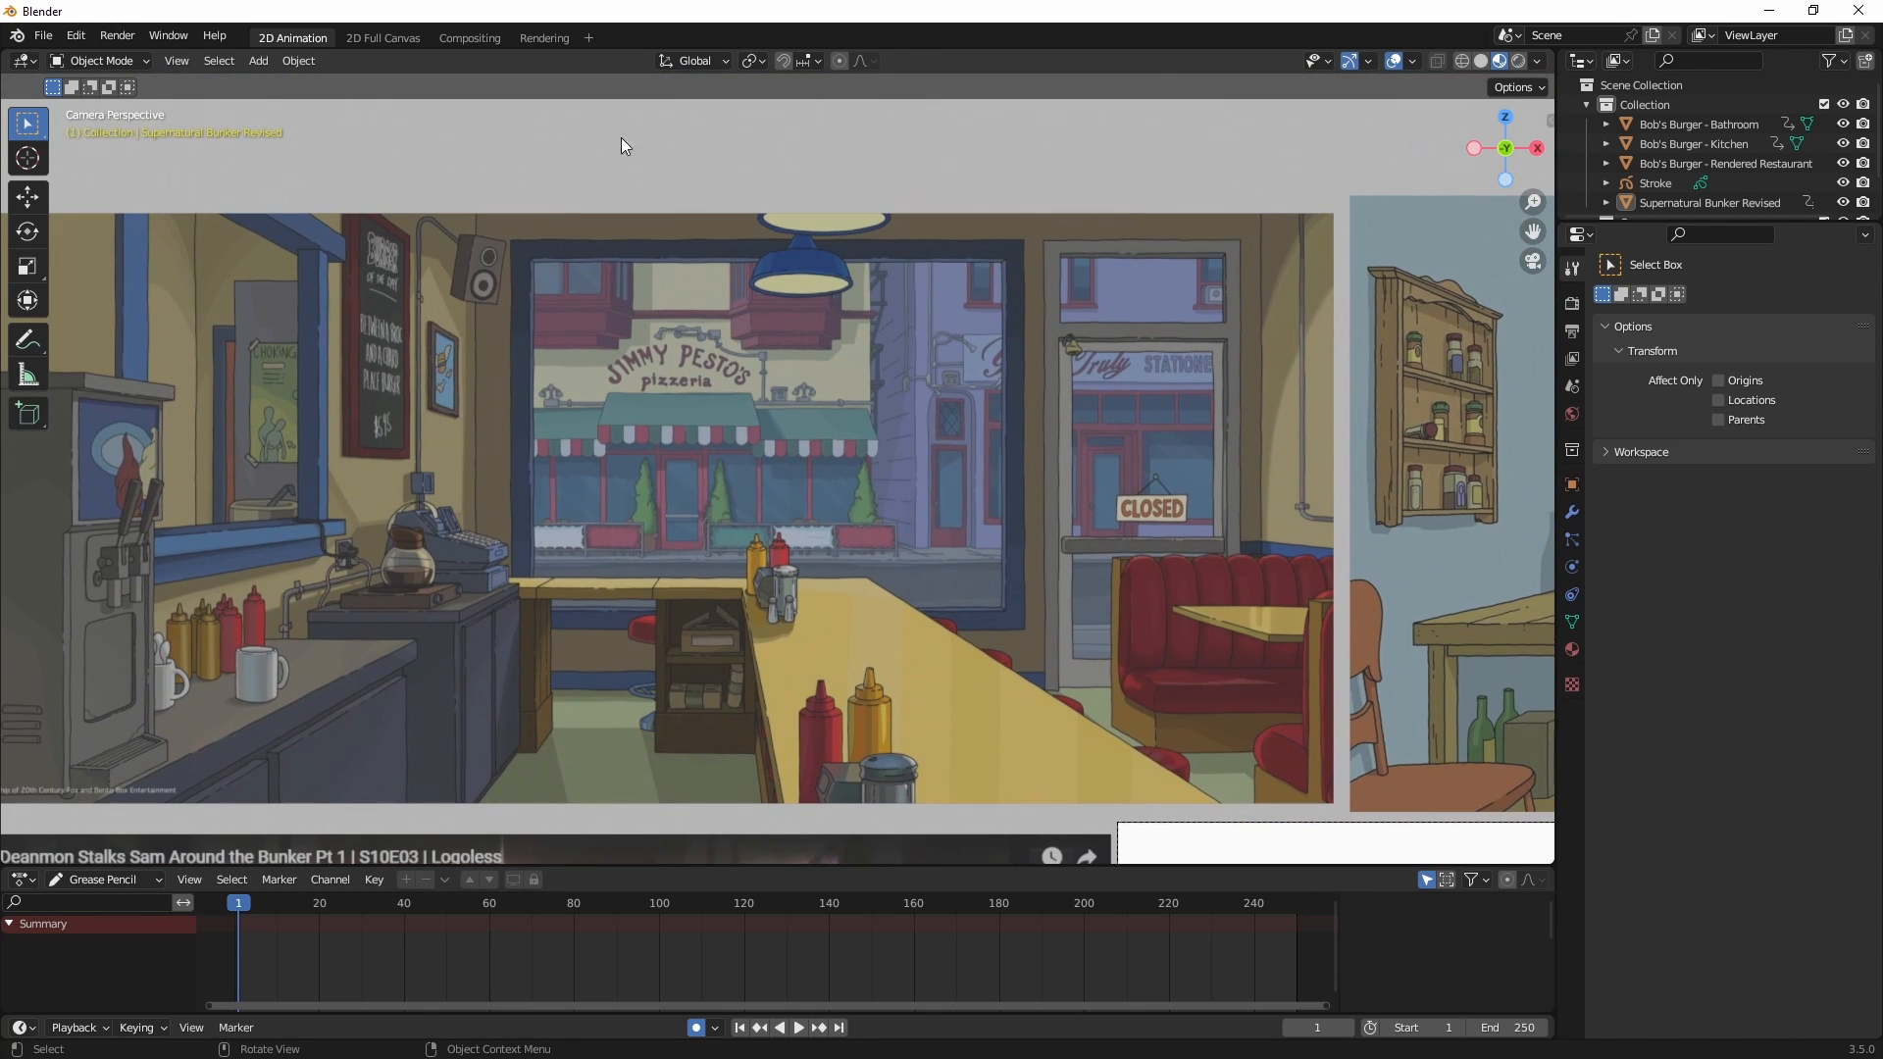
{"action": "mouse_move", "coordinate": [587, 624]}
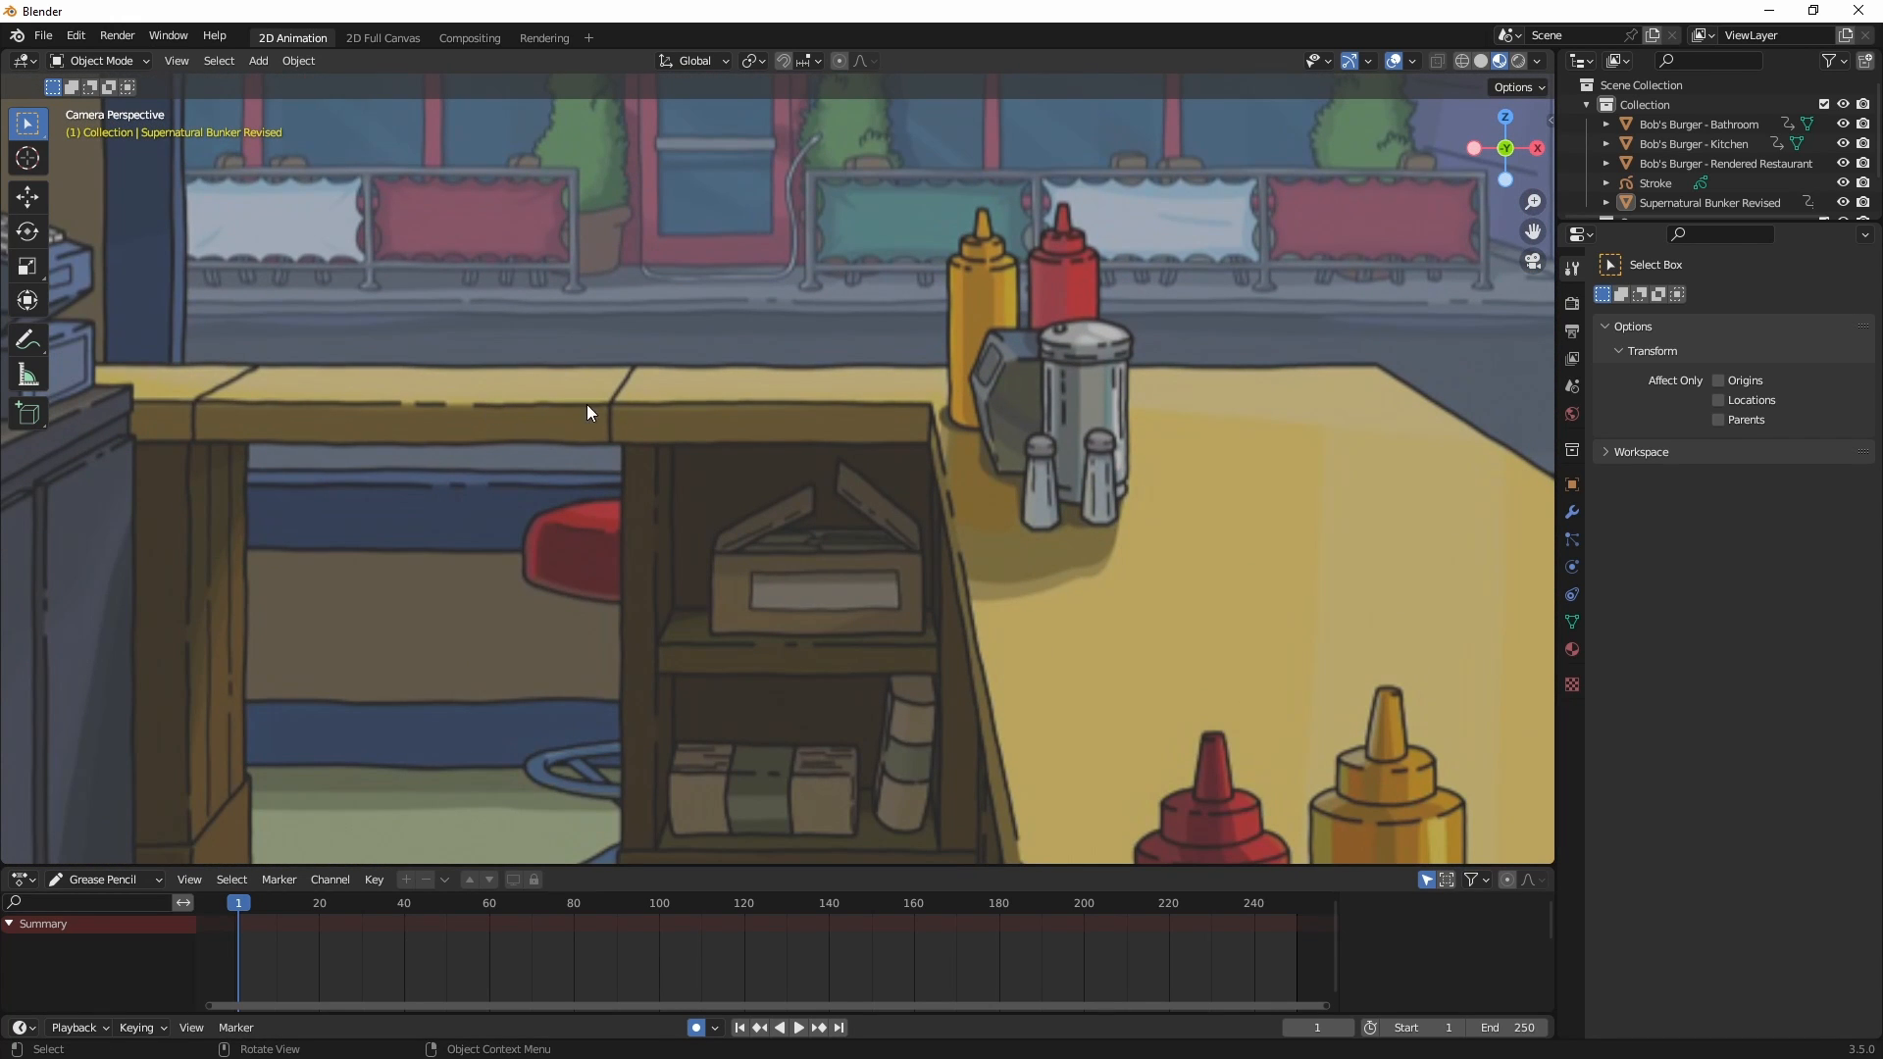
{"action": "mouse_move", "coordinate": [908, 453]}
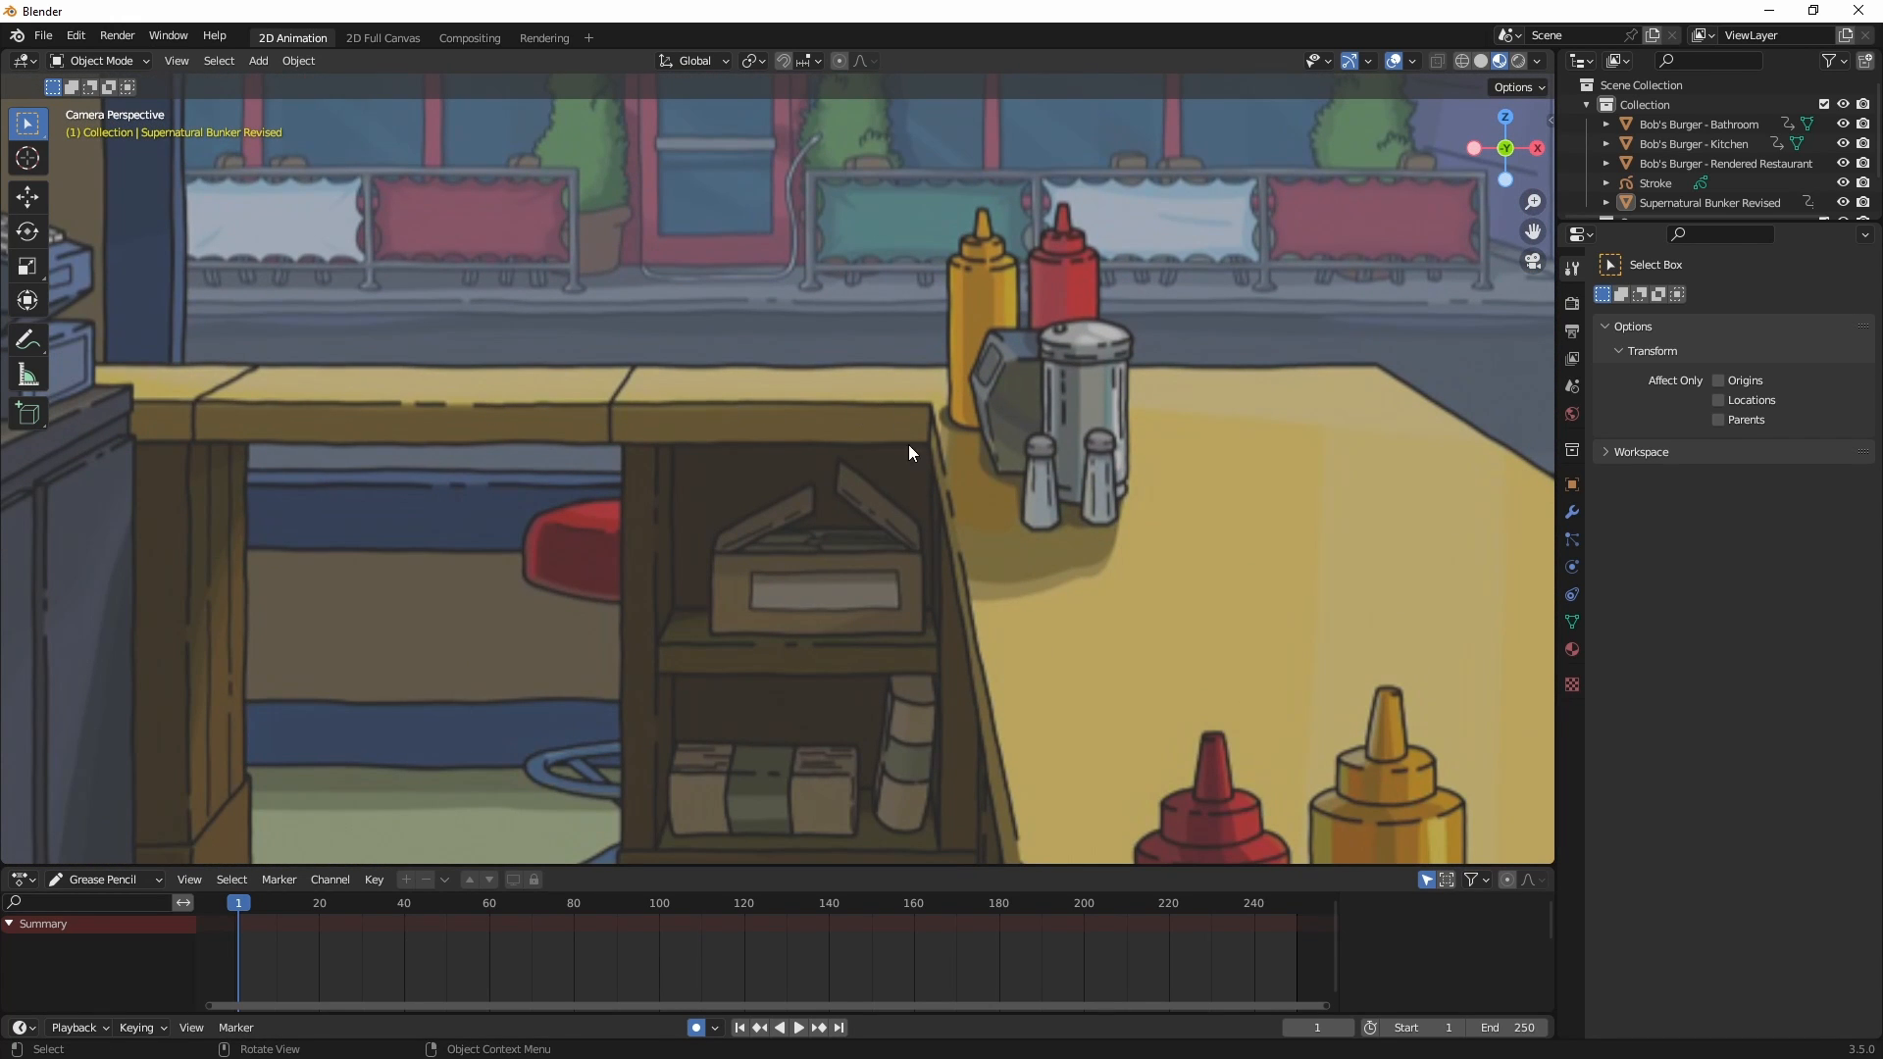